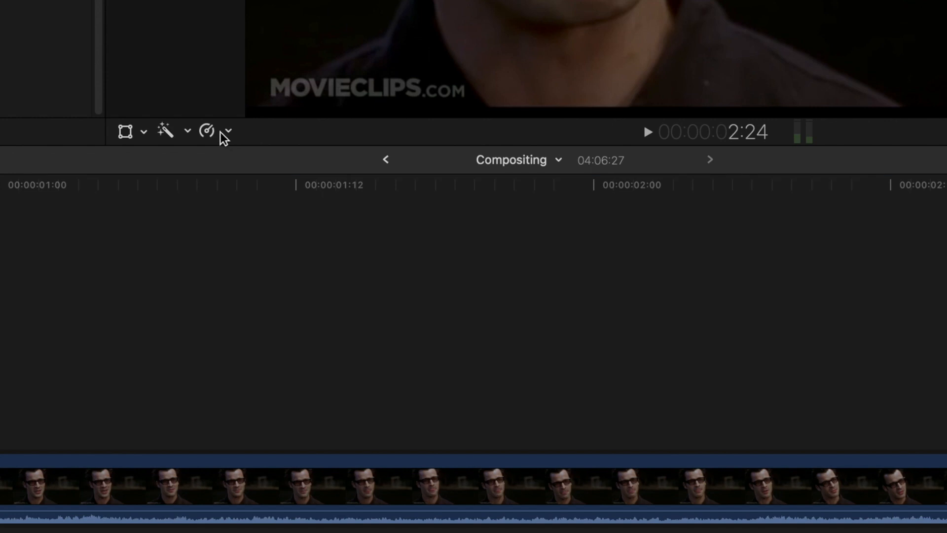
Layer the horse silhouette clip over the glasses close-up with on-screen transform enabled
click(228, 131)
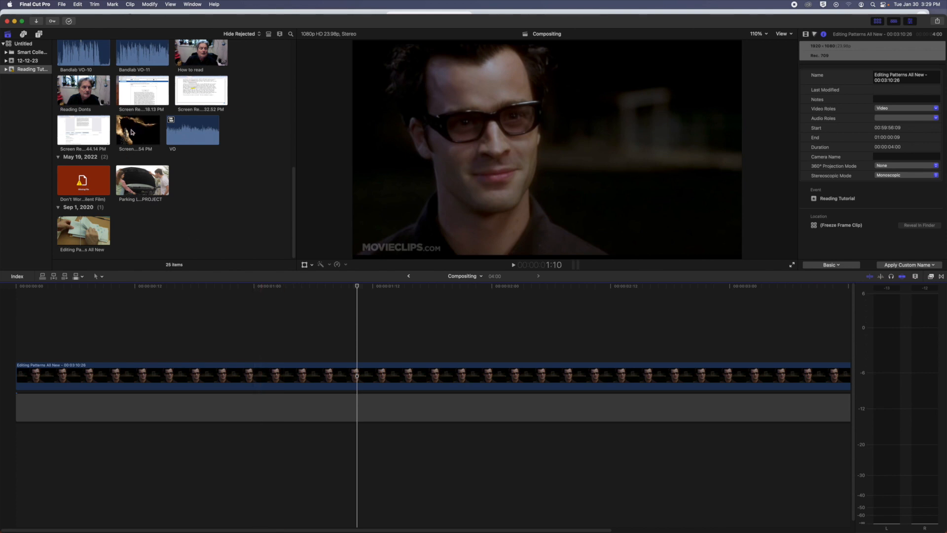
click(137, 132)
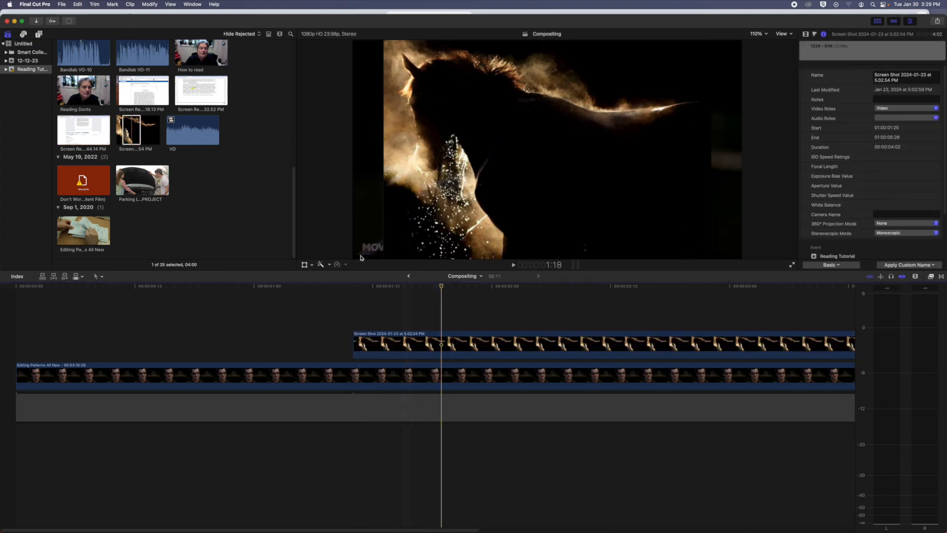
click(304, 265)
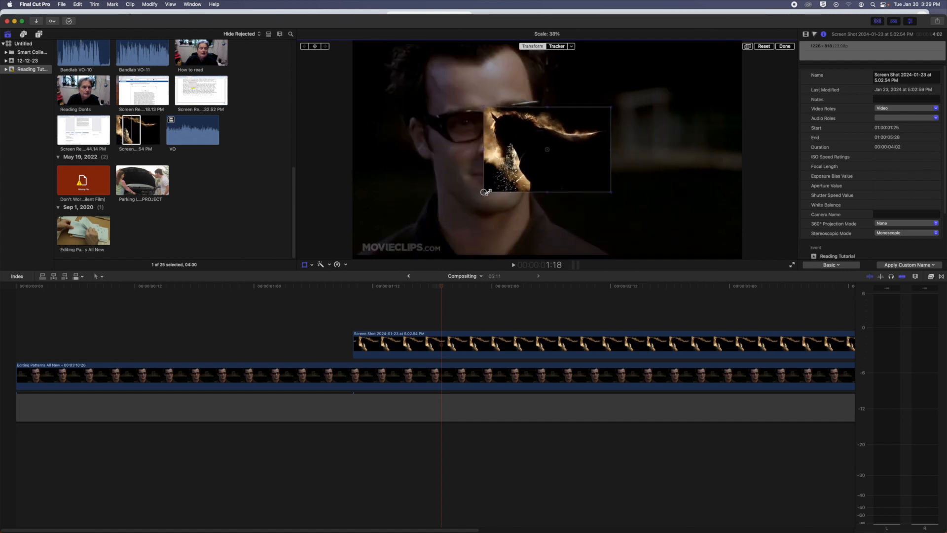
Shrink the horse clip to about a third and place it and the skull-and-lamp inset on the right
drag(545, 149, 658, 101)
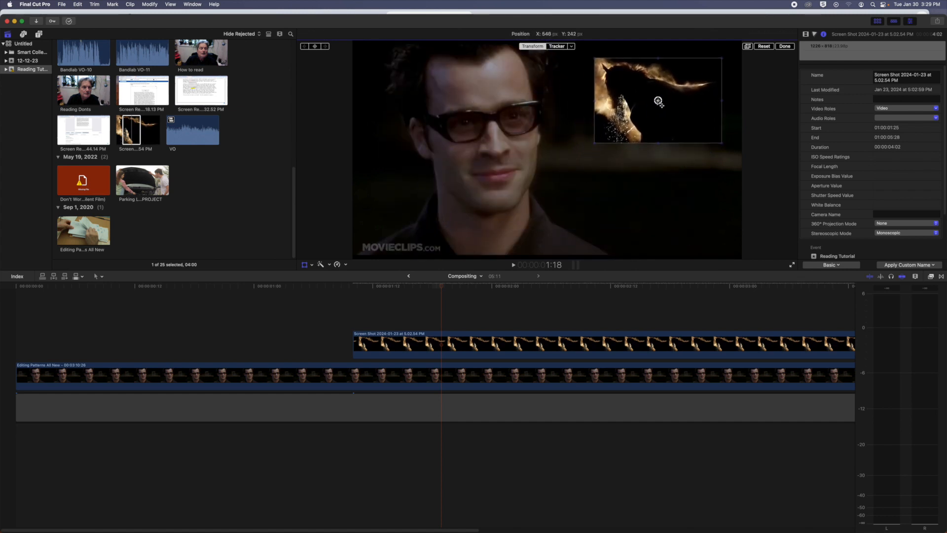
drag(658, 101, 651, 130)
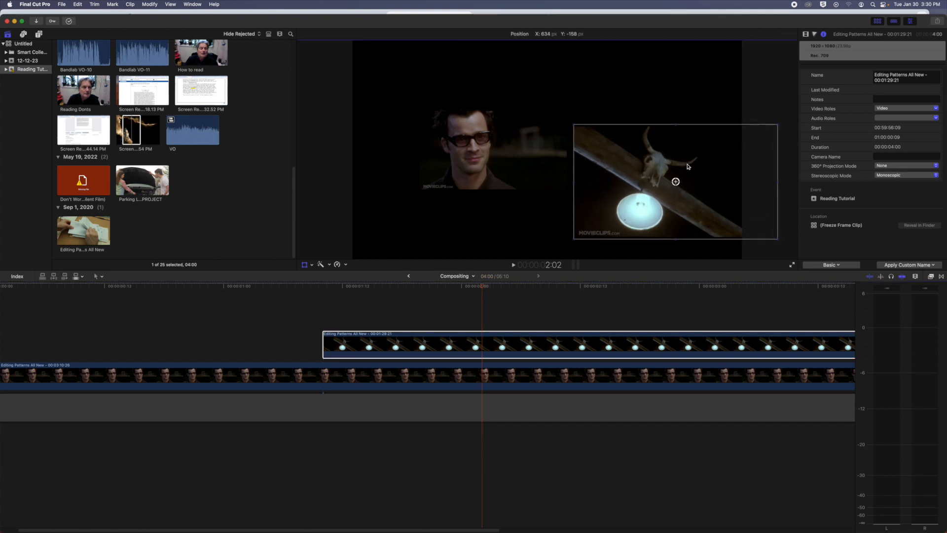
drag(674, 181, 686, 171)
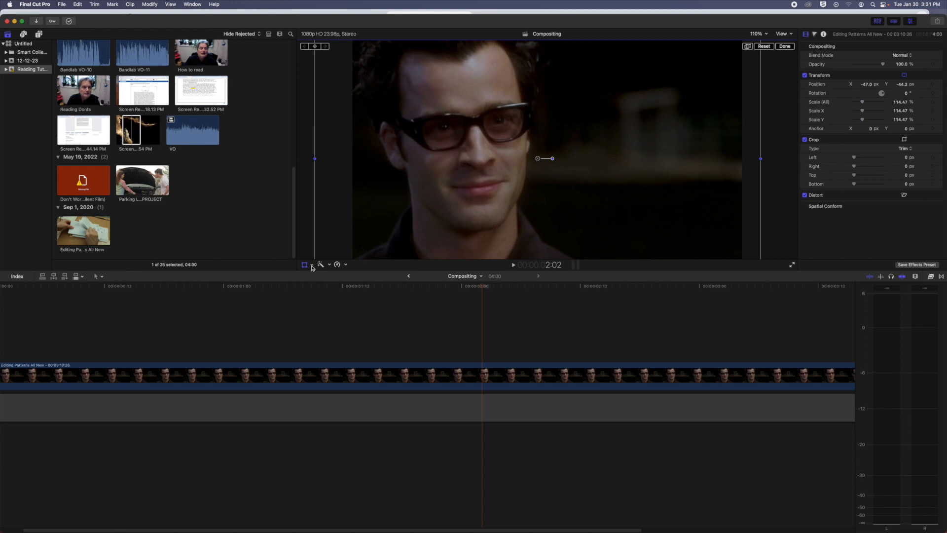
Crop away the right side of the glasses close-up to about 846
click(307, 264)
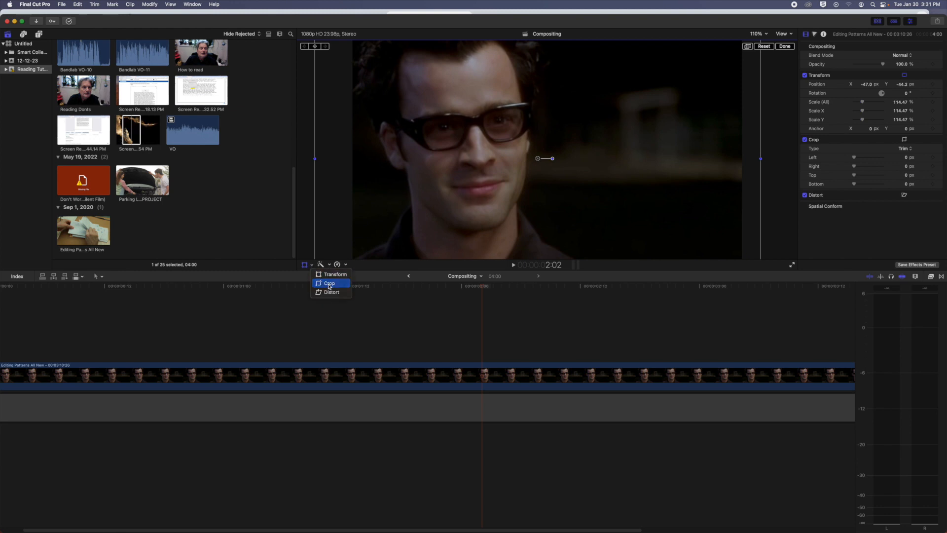
click(329, 283)
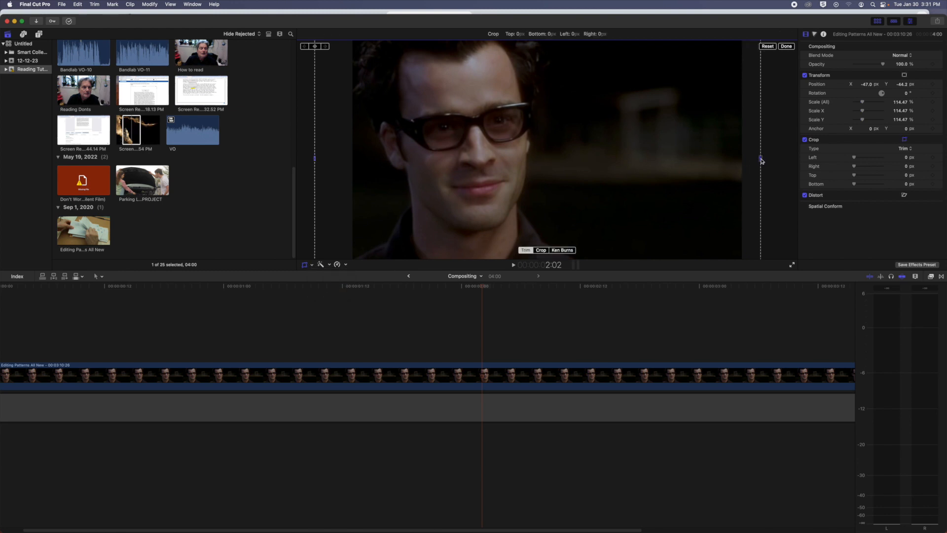
drag(761, 157, 574, 158)
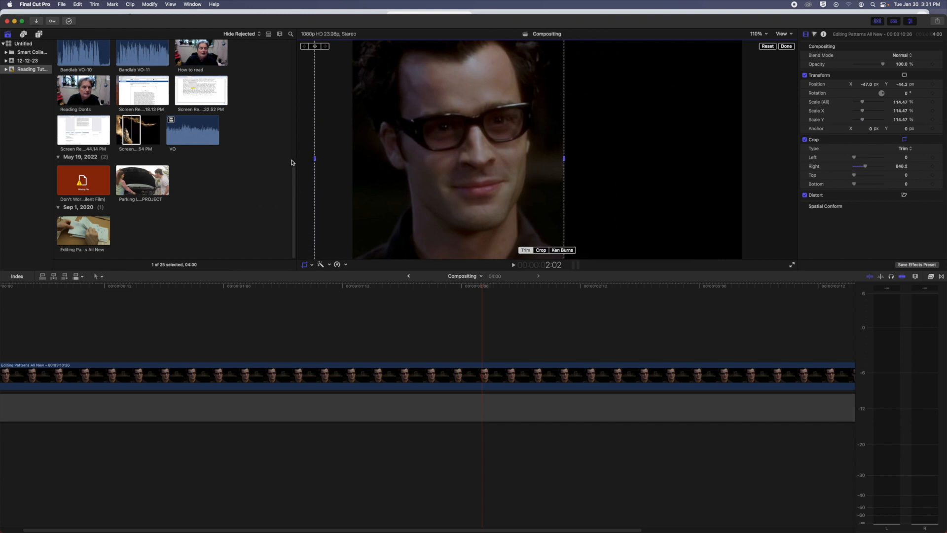
mouse_move(219, 201)
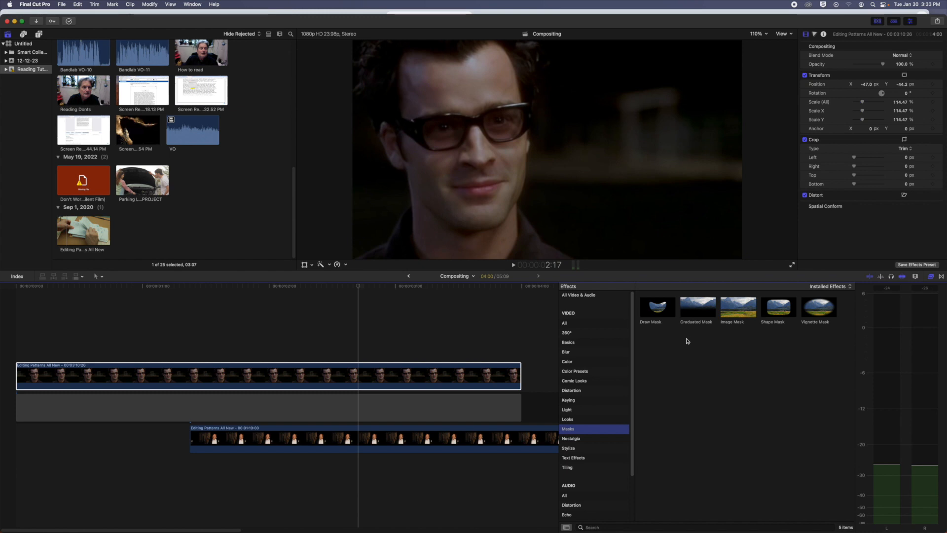
mouse_move(677, 335)
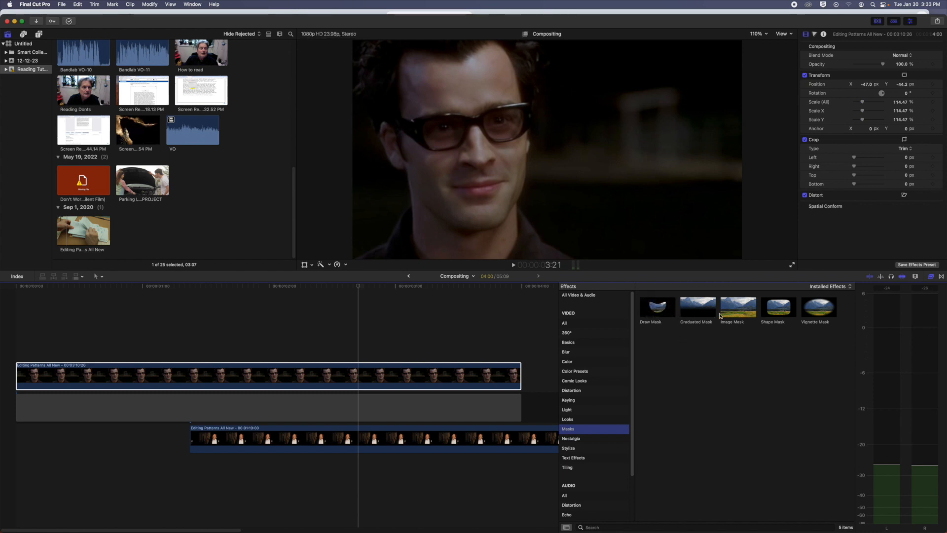
Apply the Shape Mask effect to the glasses close-up so the tuxedo man shows beside him
click(778, 307)
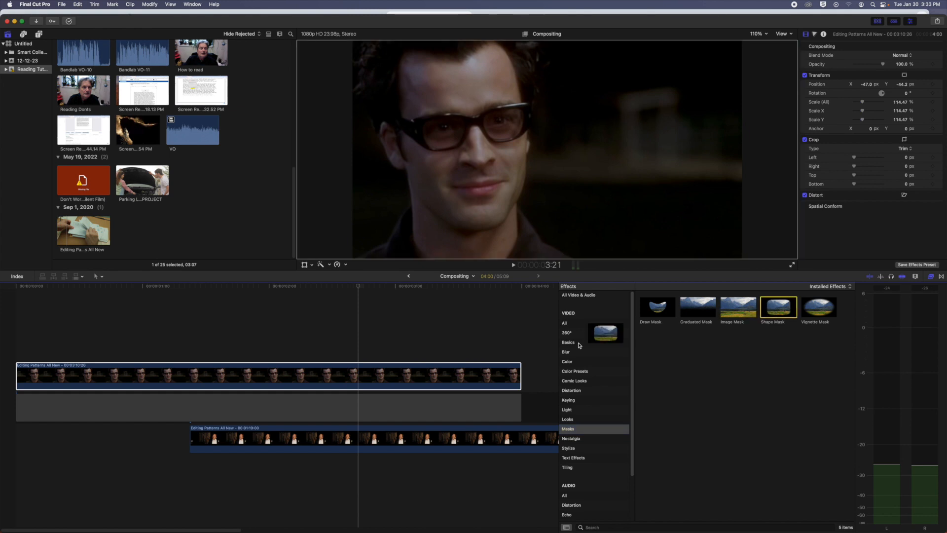
double_click(778, 307)
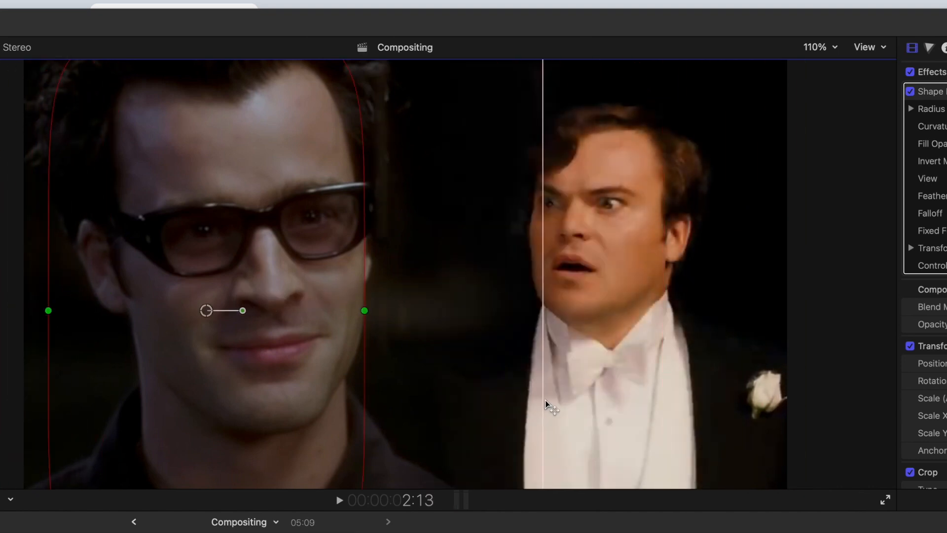
click(344, 514)
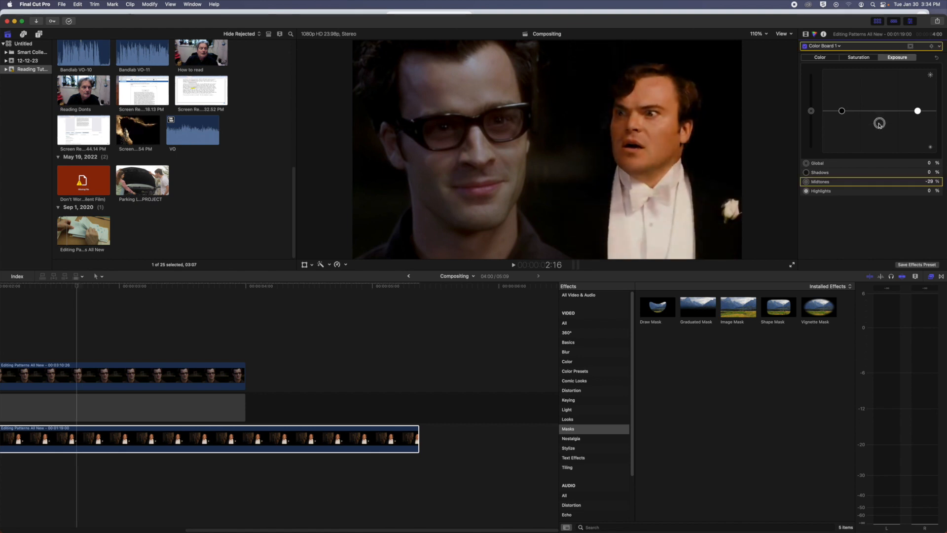
Retint the whole tuxedo clip toward a new hue in the Color Board and check its exposure
click(819, 58)
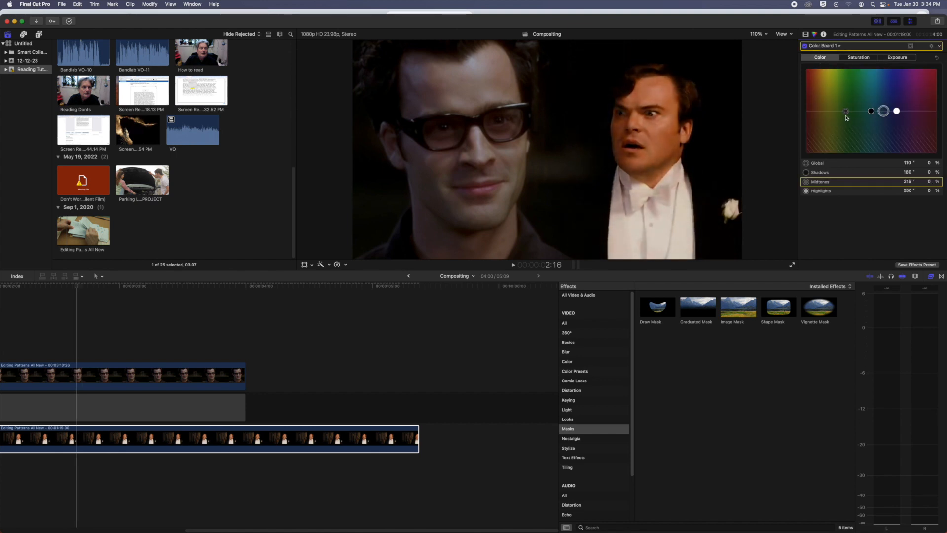
click(858, 57)
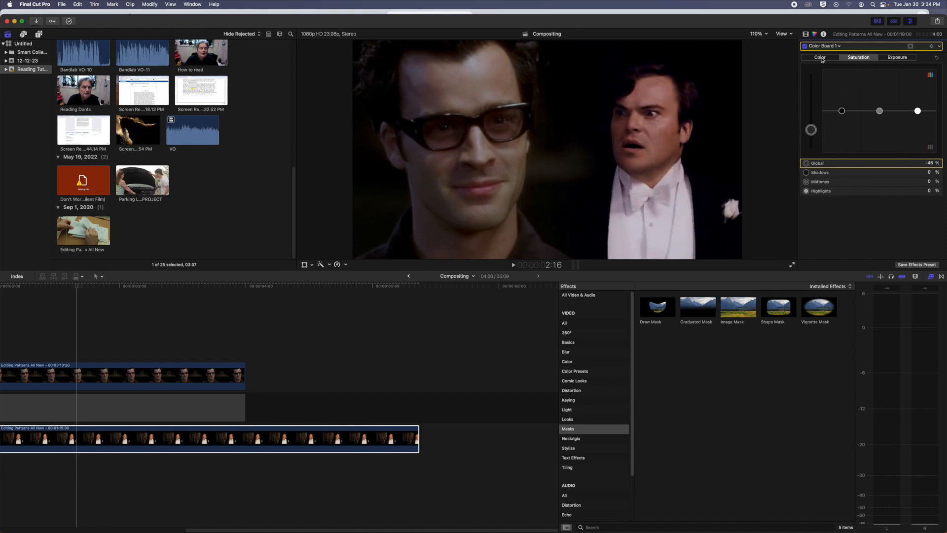
click(820, 57)
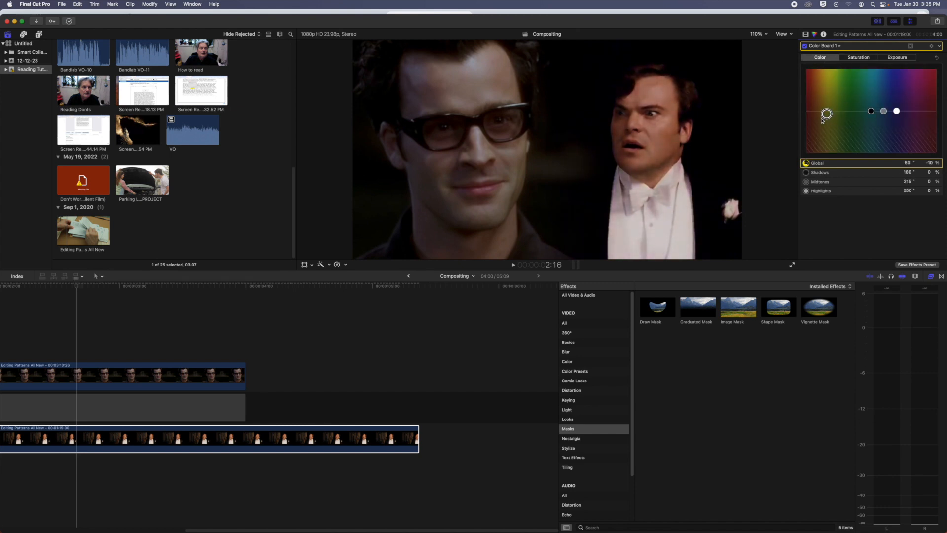
drag(826, 114, 815, 125)
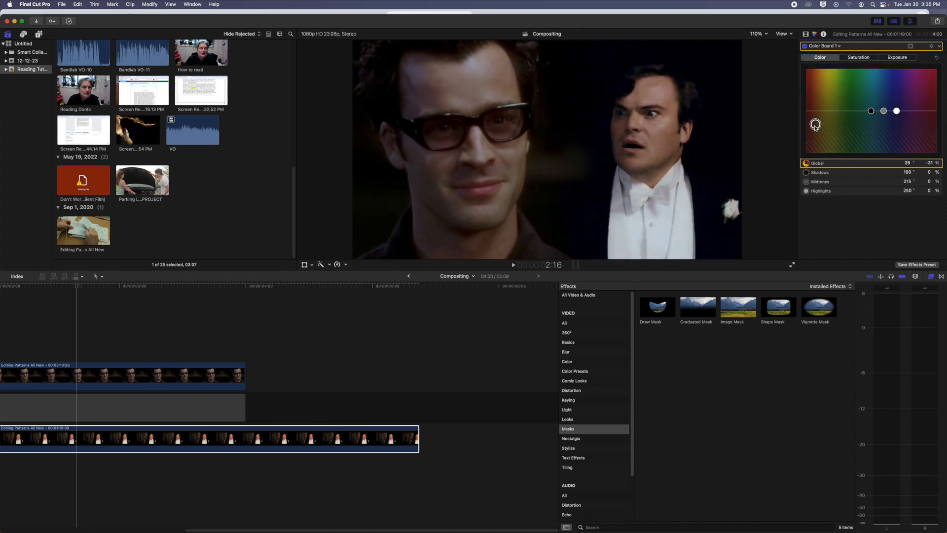
click(897, 57)
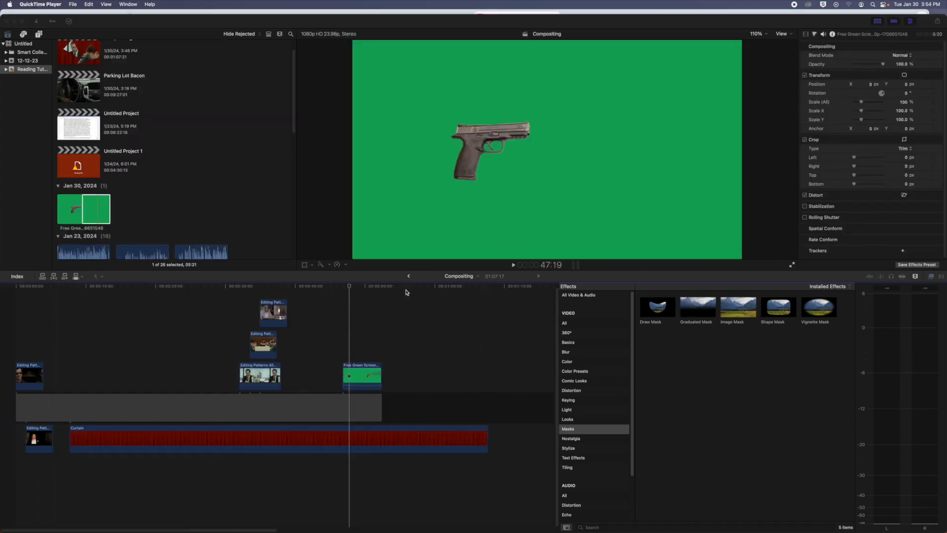
mouse_move(477, 302)
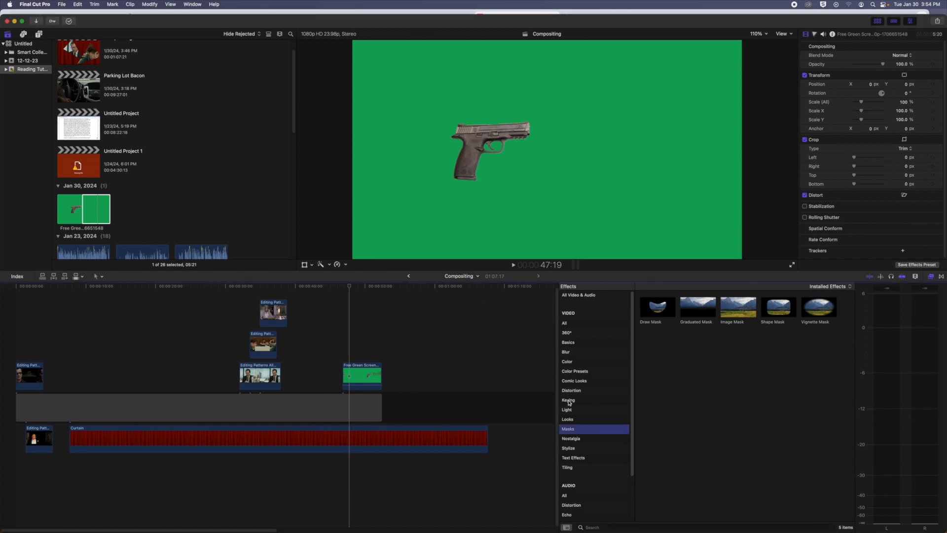
Apply the Keyer to the green-screen pistol clip and reveal its matte refinement settings
click(568, 400)
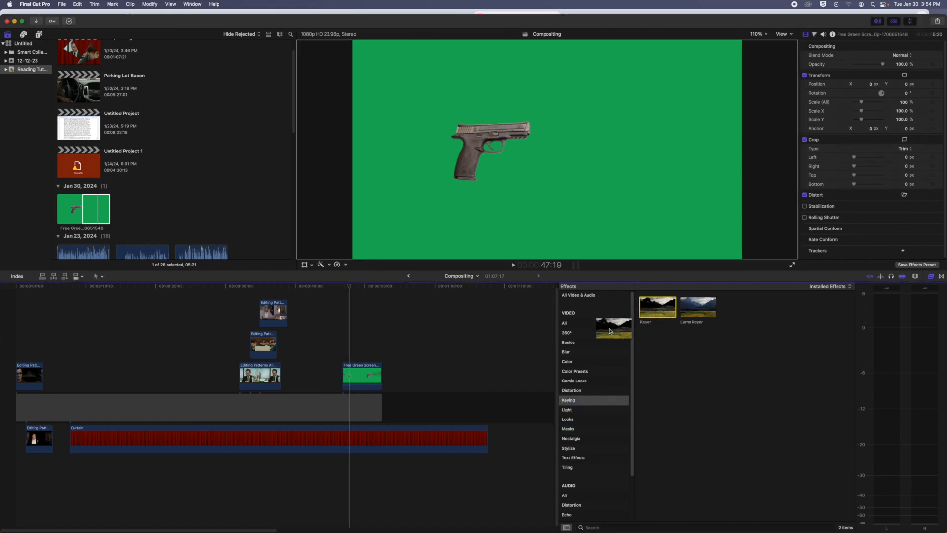
click(361, 376)
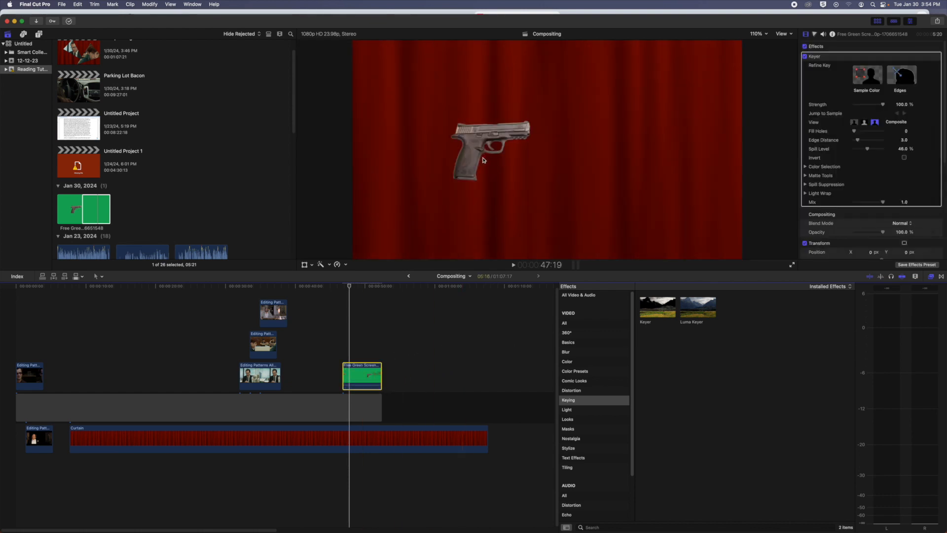
click(756, 33)
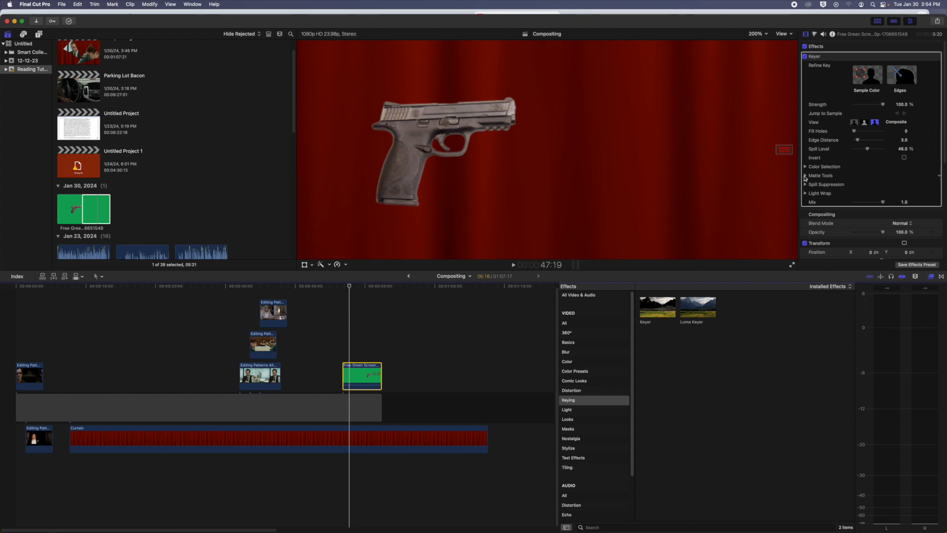
click(805, 176)
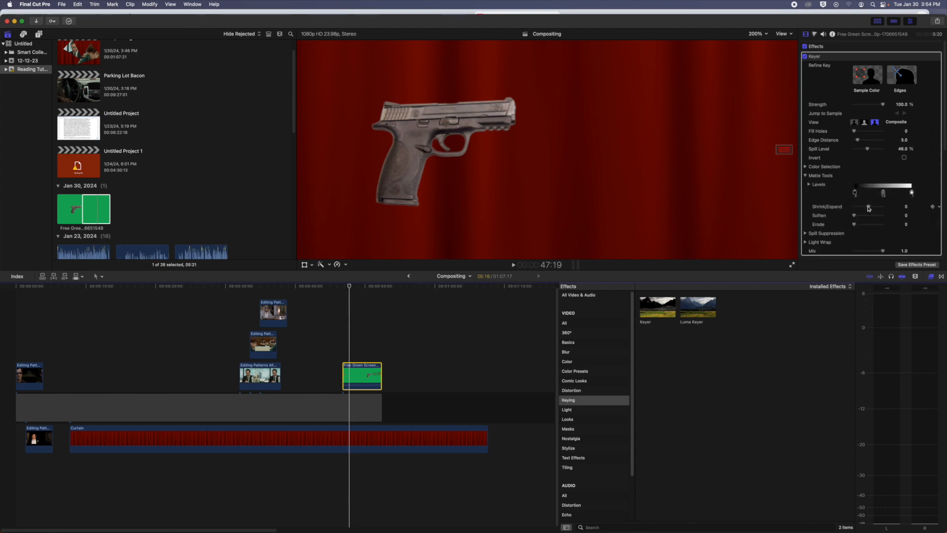
Nudge Shrink/Expand slightly inward and adjust Erode so the gun's edges sit cleanly
drag(854, 206, 877, 207)
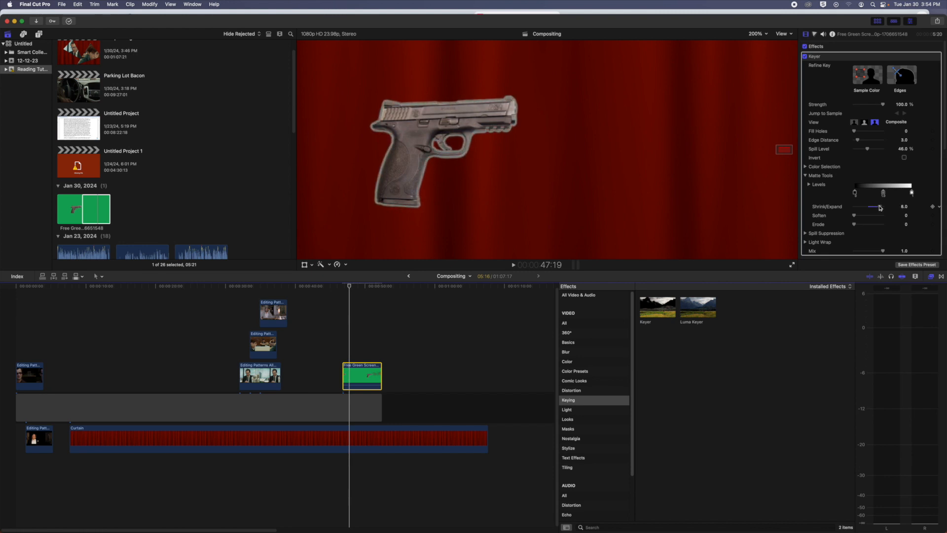
drag(879, 207, 862, 206)
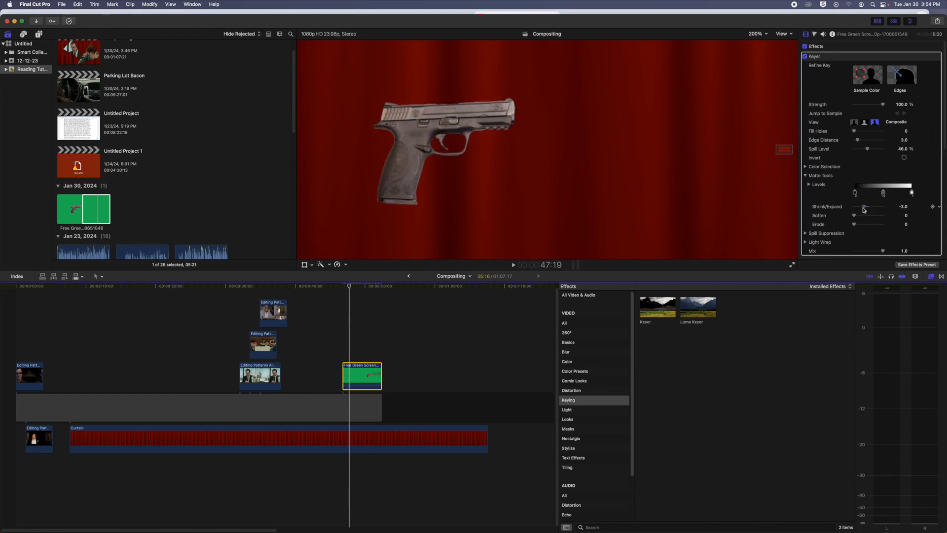
drag(865, 206, 868, 206)
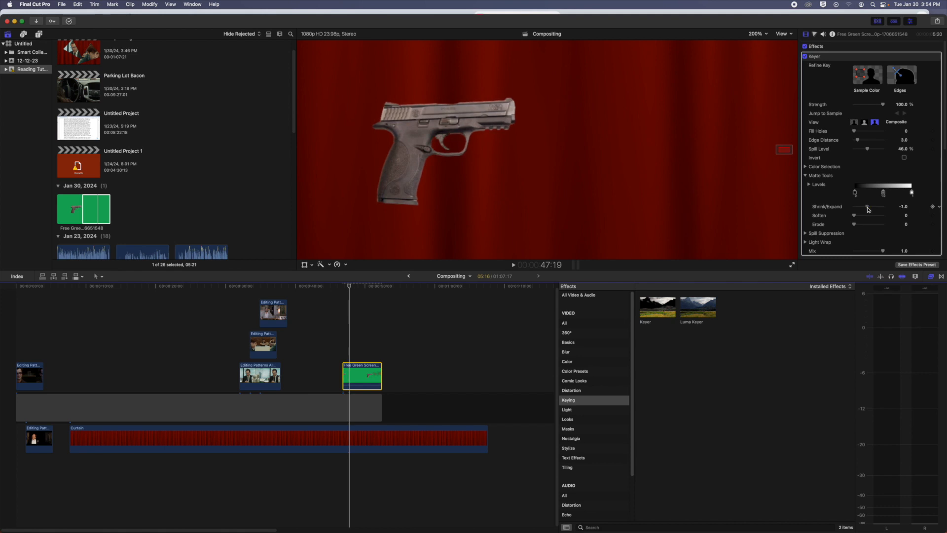
drag(867, 206, 878, 206)
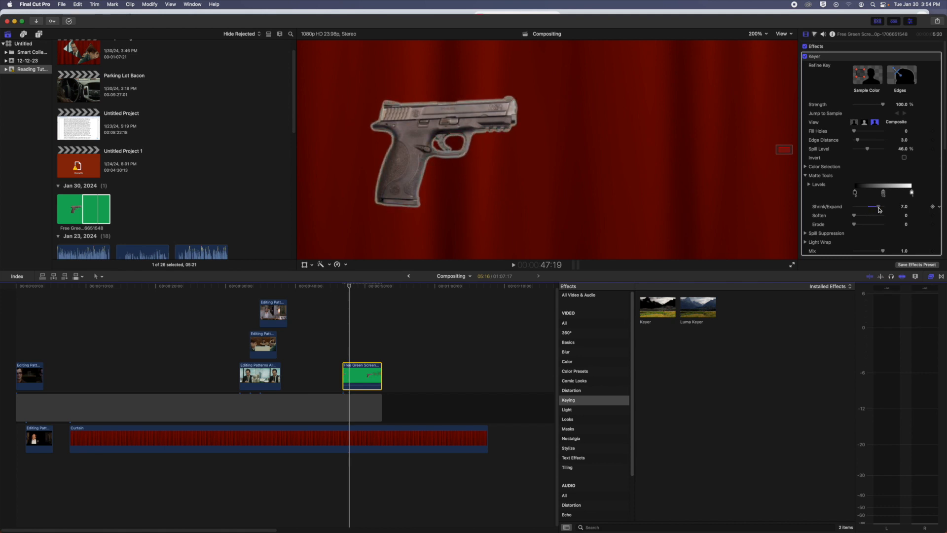
drag(878, 207, 868, 209)
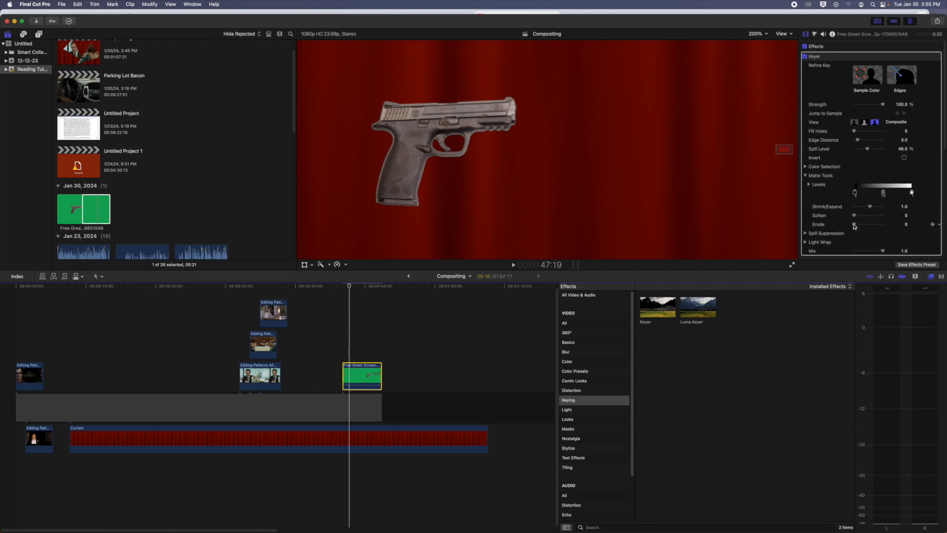
drag(853, 224, 857, 223)
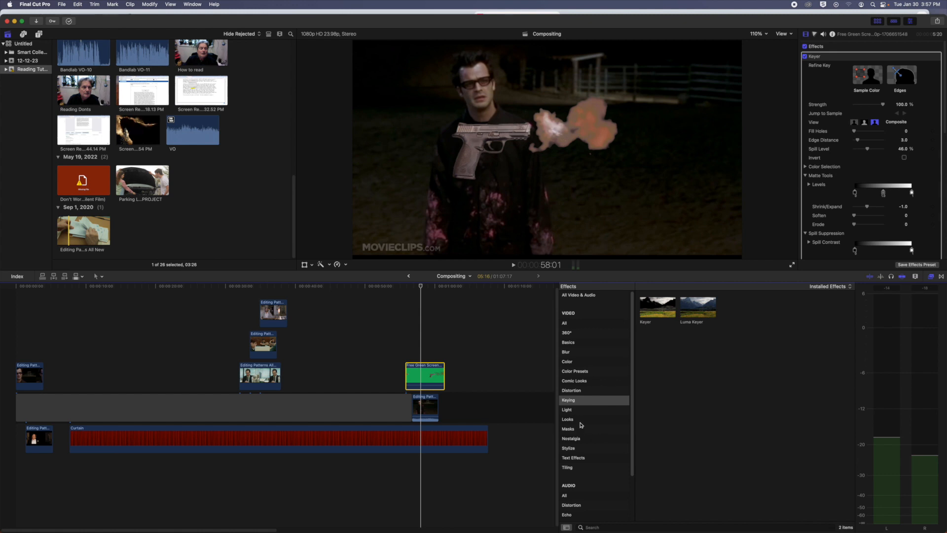
mouse_move(577, 429)
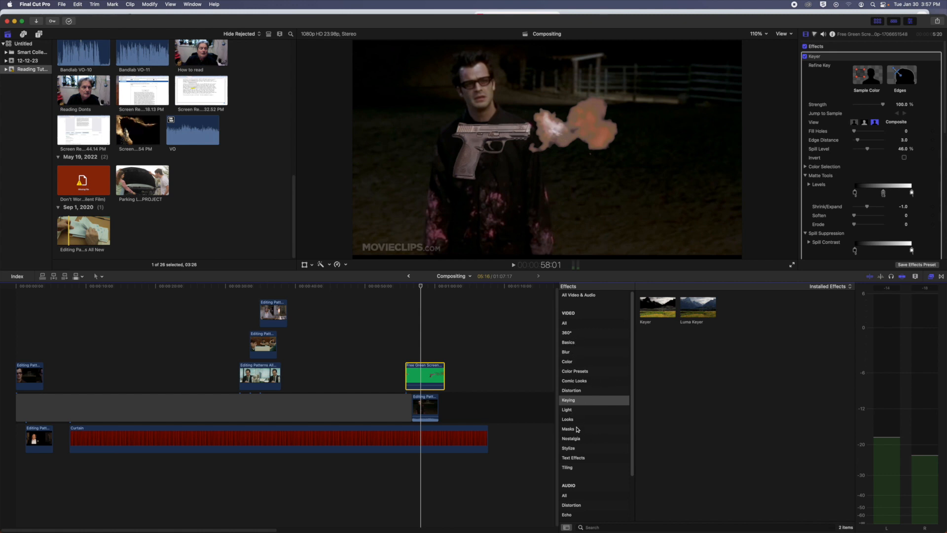
Flip the keyed gun via the Distortion effects and transform it so its muzzle meets the smoke
click(571, 391)
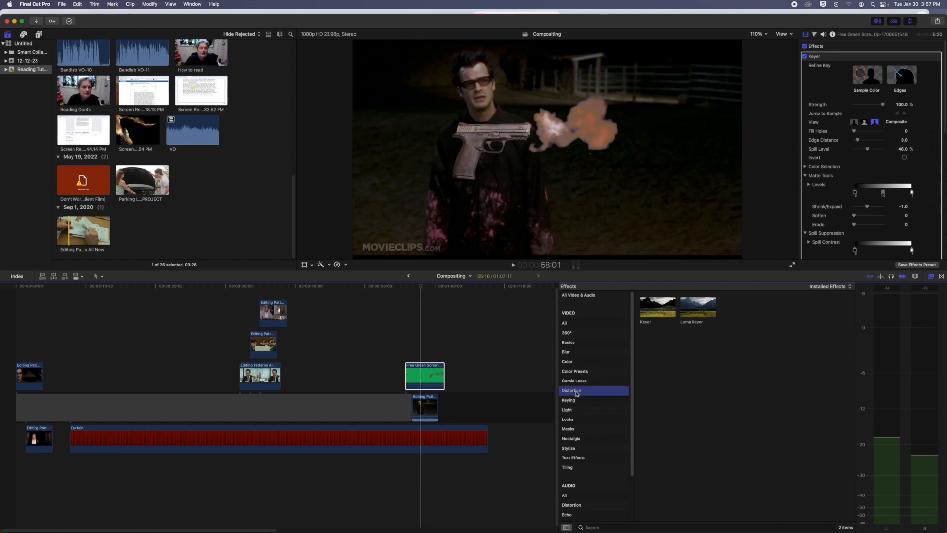
click(571, 391)
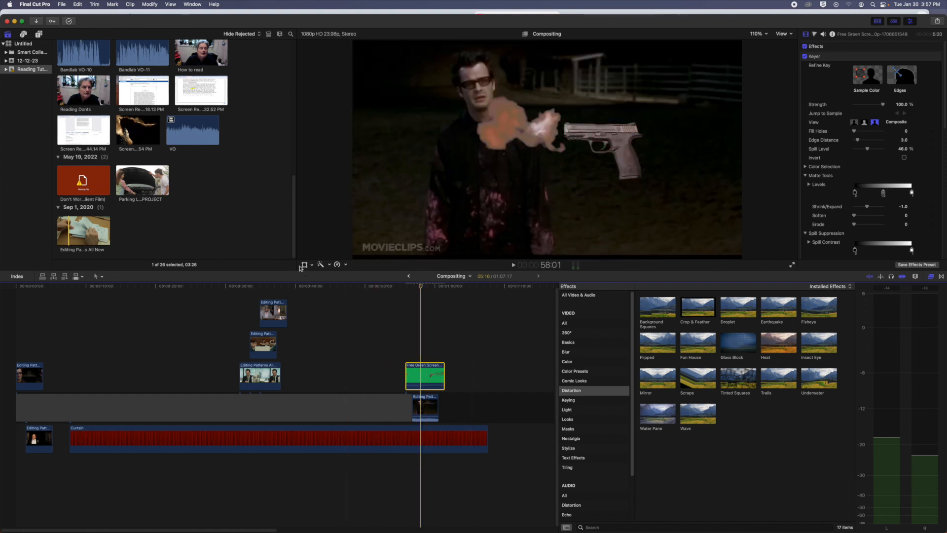
click(303, 264)
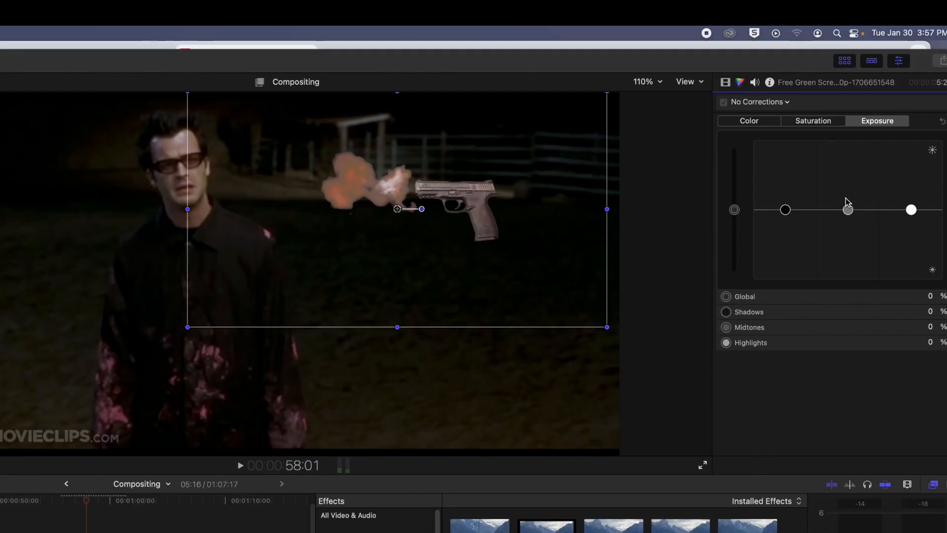
Lower the gun's midtones to about -44 and pull down its highlights
drag(846, 209, 847, 236)
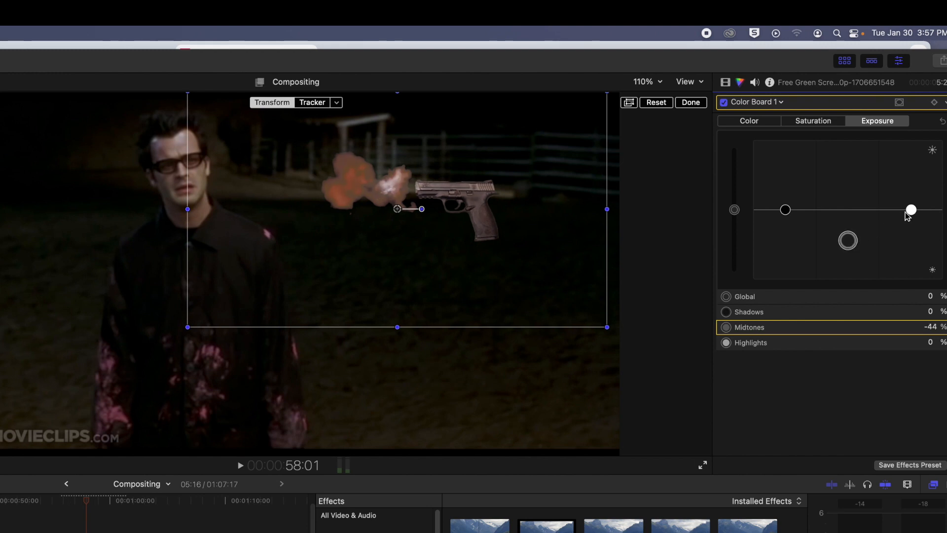
drag(912, 209, 912, 230)
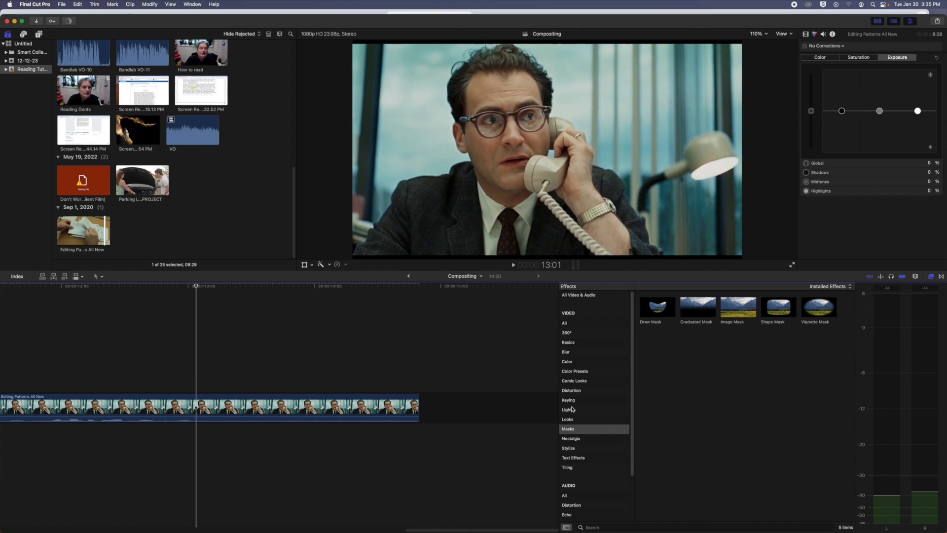
Apply the Keyer to the phone-call clip and review its settings in the Inspector
click(568, 399)
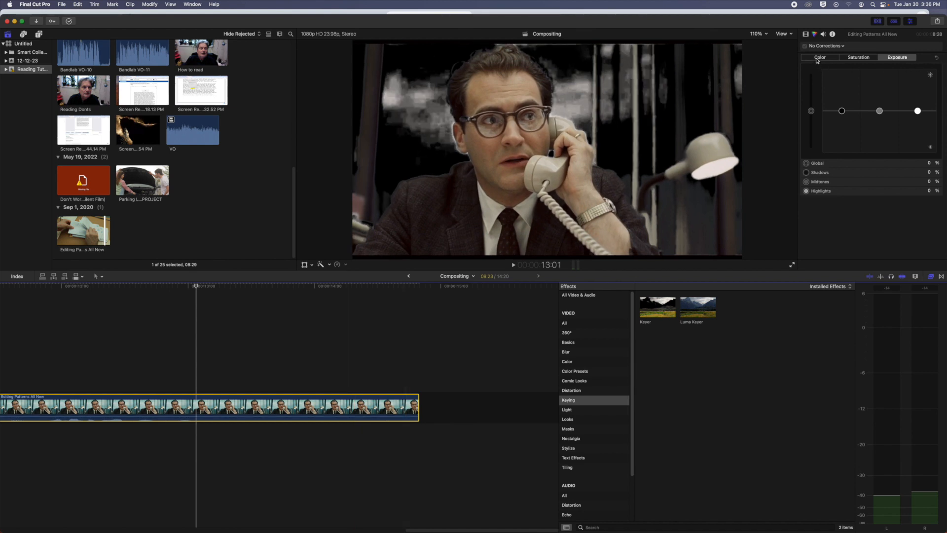
click(807, 33)
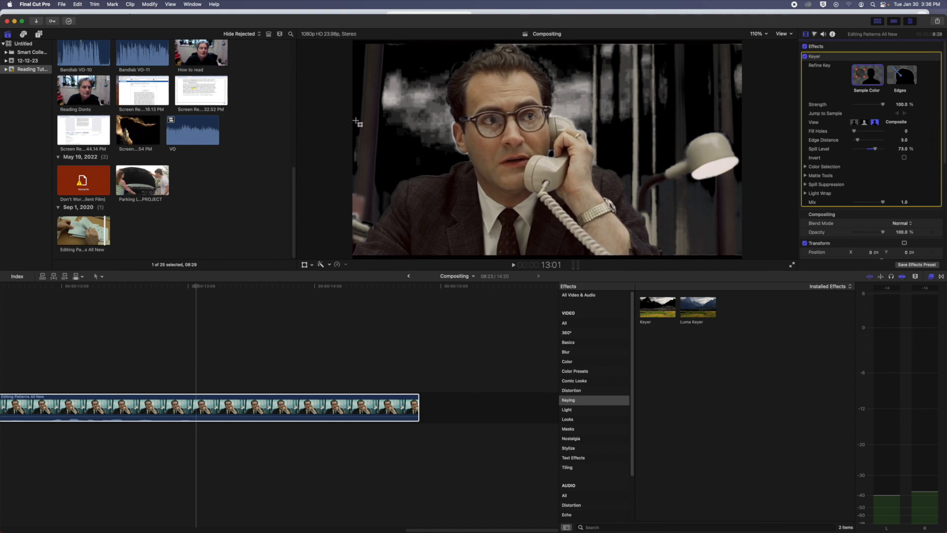
mouse_move(408, 103)
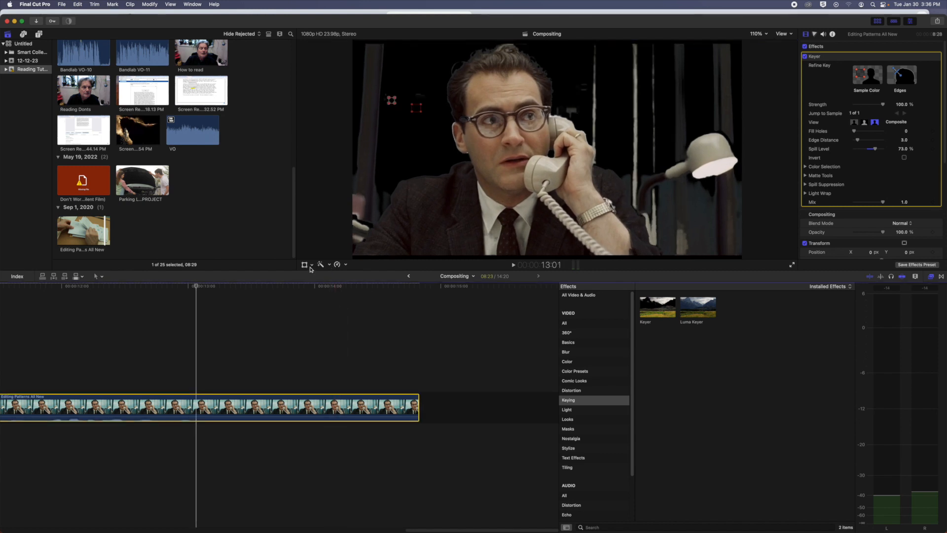
Crop in the right and then left edges of the phone-call shot
click(304, 264)
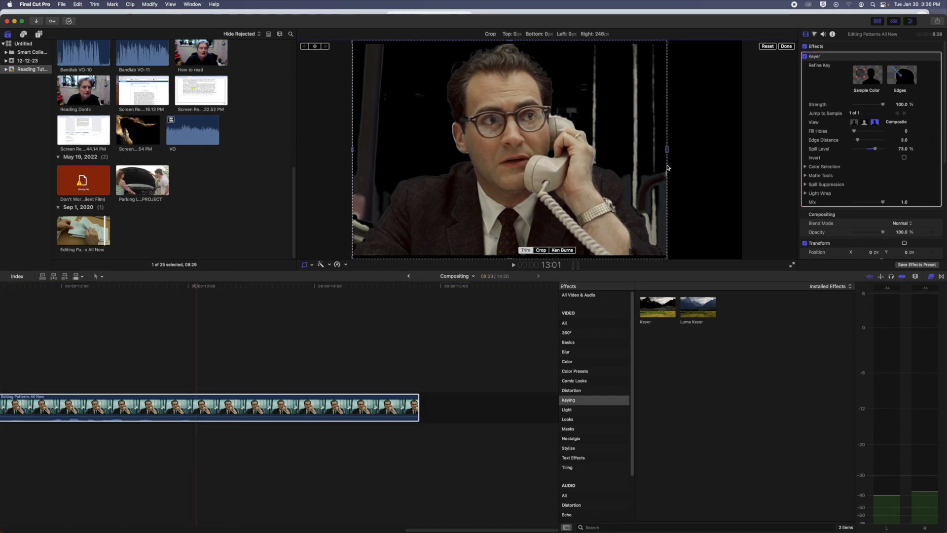
drag(666, 148, 630, 149)
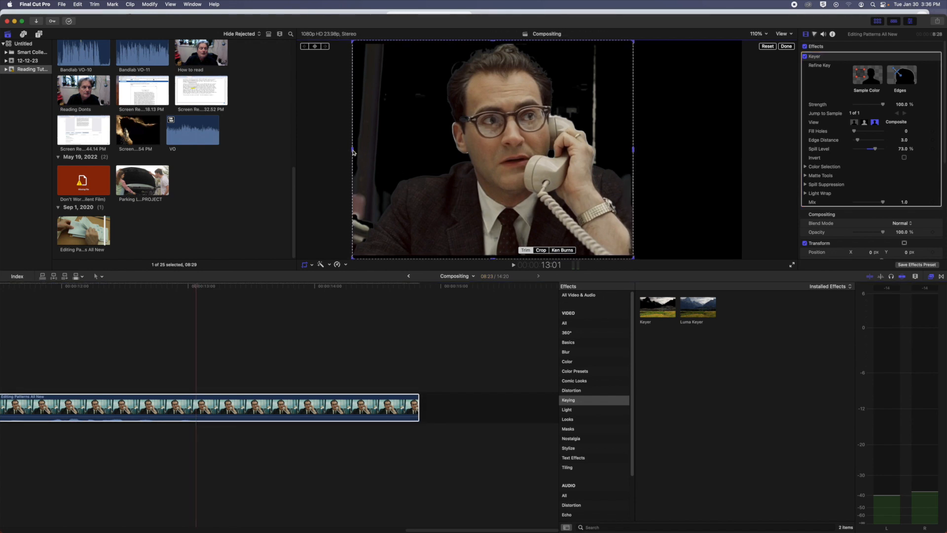
drag(353, 148, 376, 148)
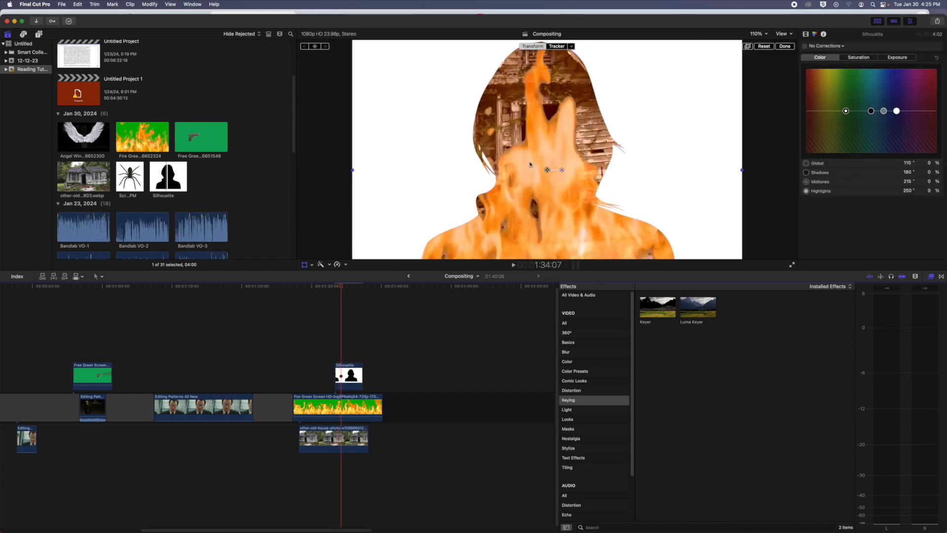
mouse_move(678, 123)
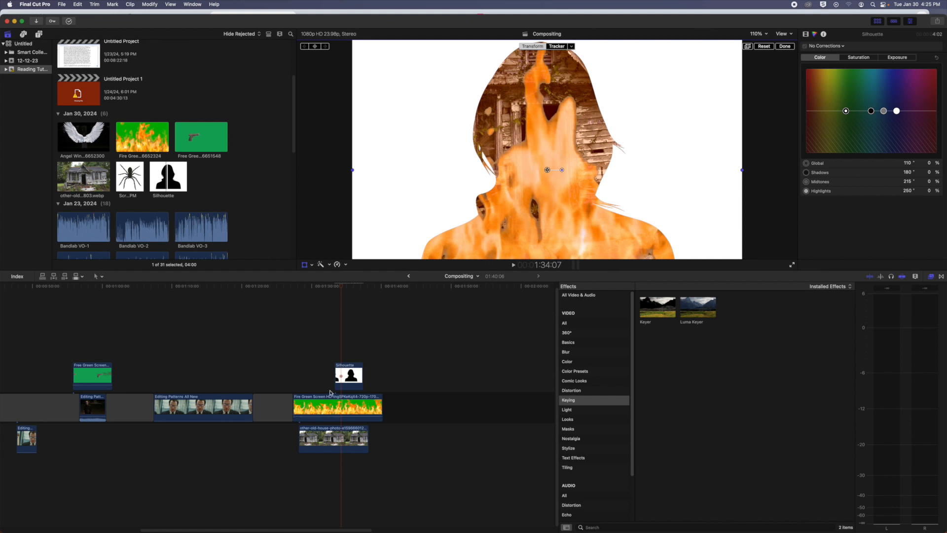
Select the Silhouette clip and darken its white background to grey via Highlights
click(348, 375)
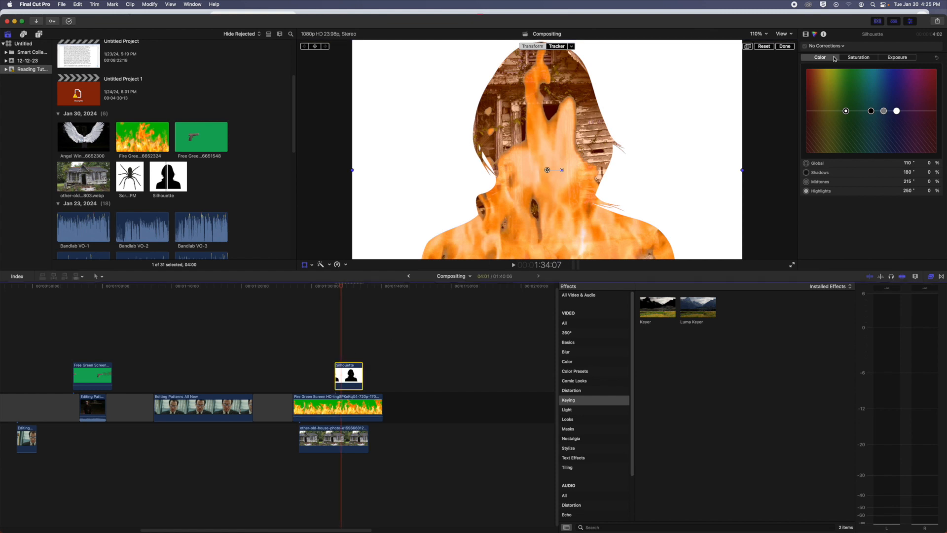
click(897, 57)
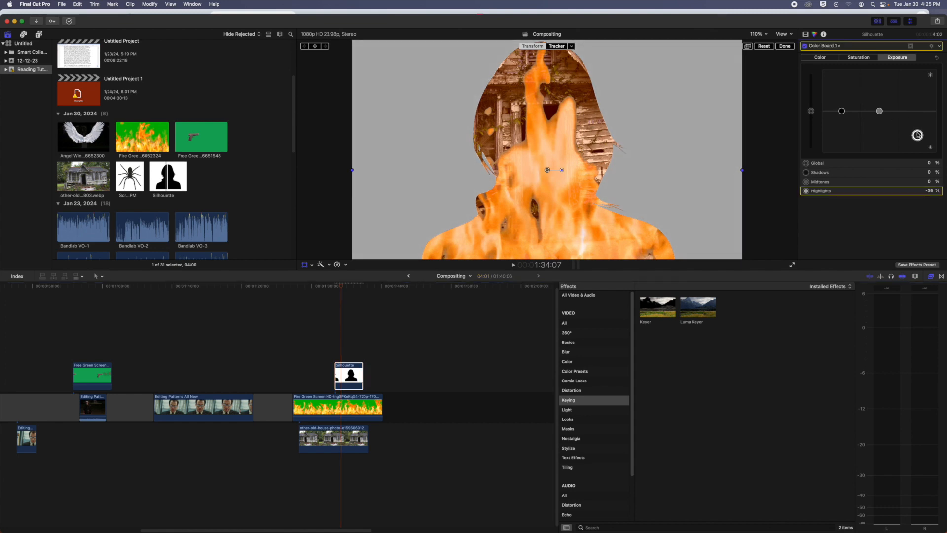
click(819, 57)
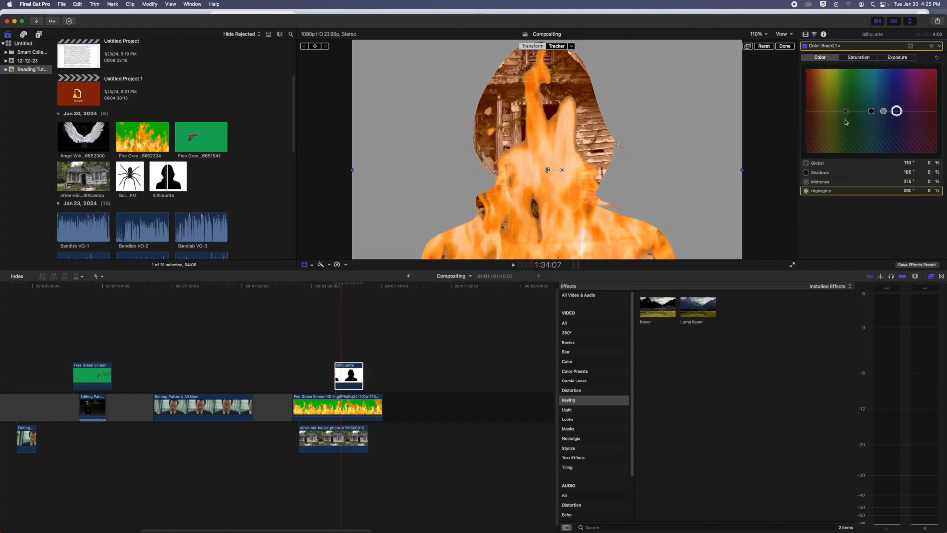
Try purplish, green and purple tints with the Global puck, settling on a blue background
drag(870, 110, 894, 96)
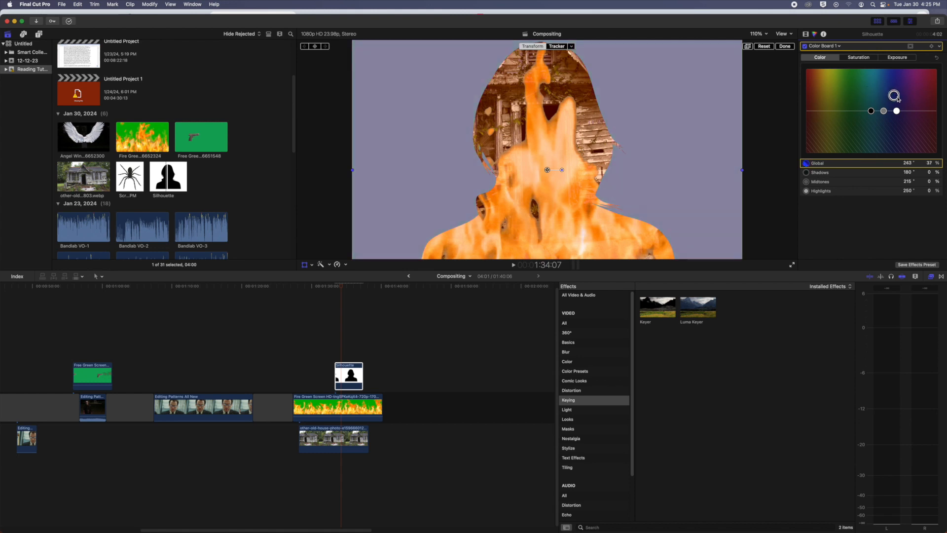
drag(895, 96, 905, 128)
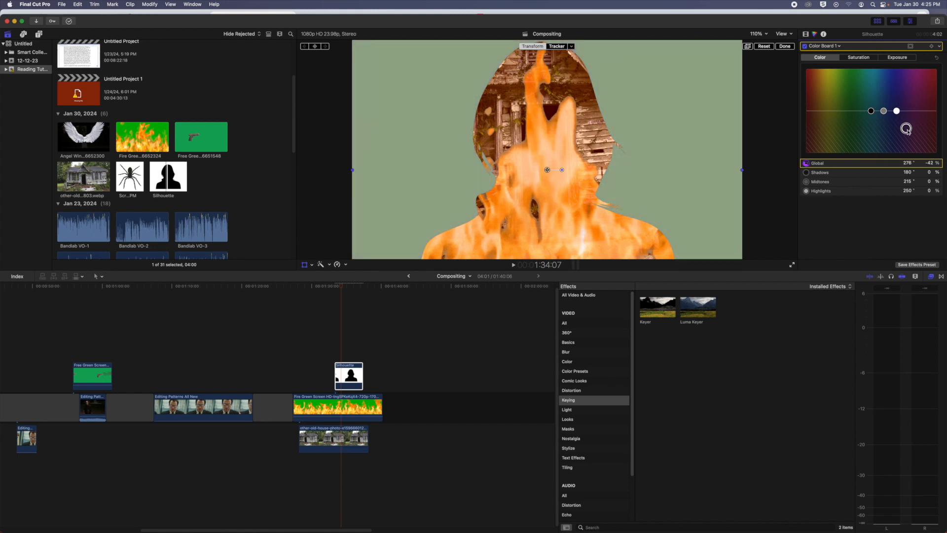
drag(905, 128, 906, 94)
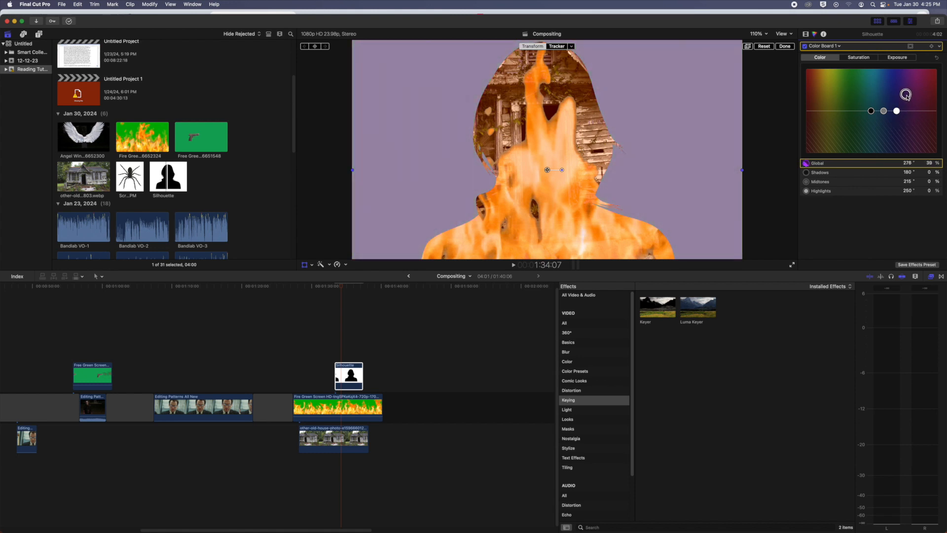
drag(905, 95, 808, 150)
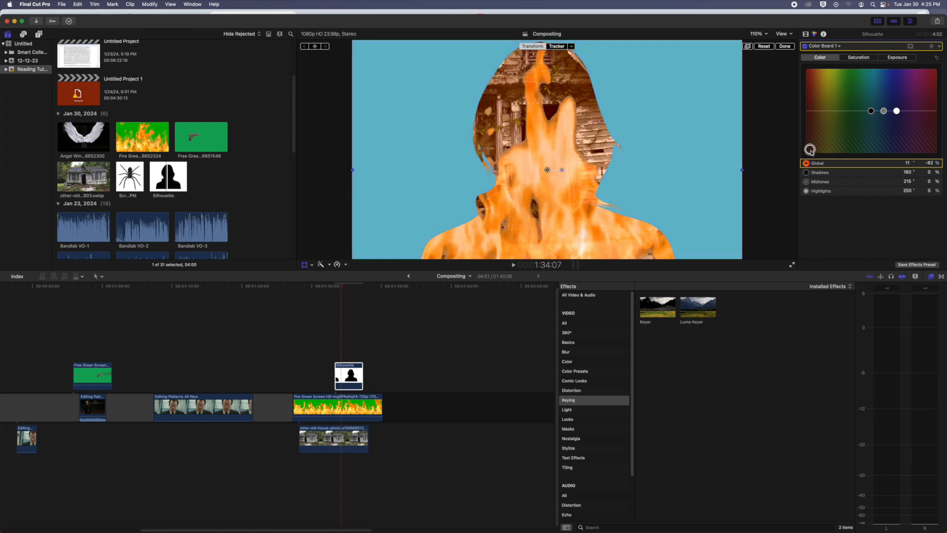
drag(811, 149, 819, 136)
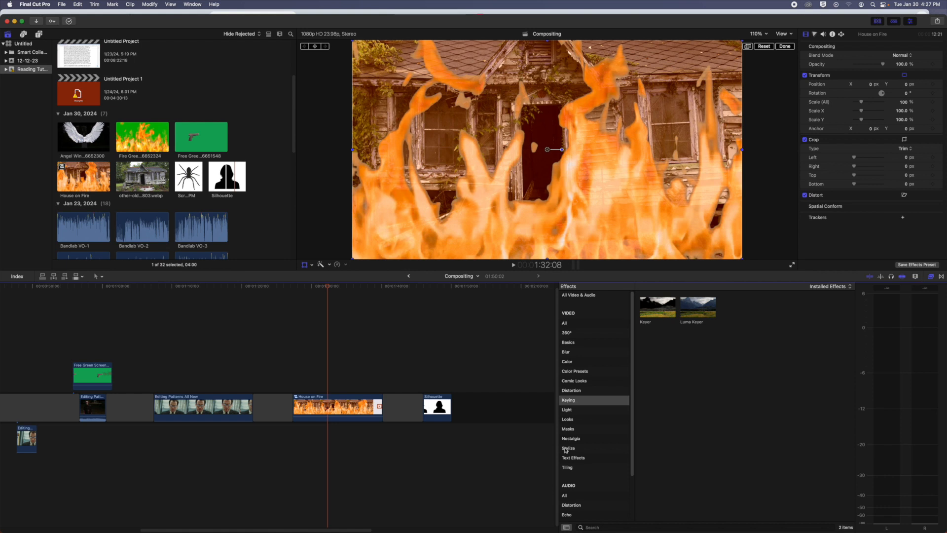
Apply an Image Mask to the House on Fire clip with the Silhouette clip as its mask source
click(568, 428)
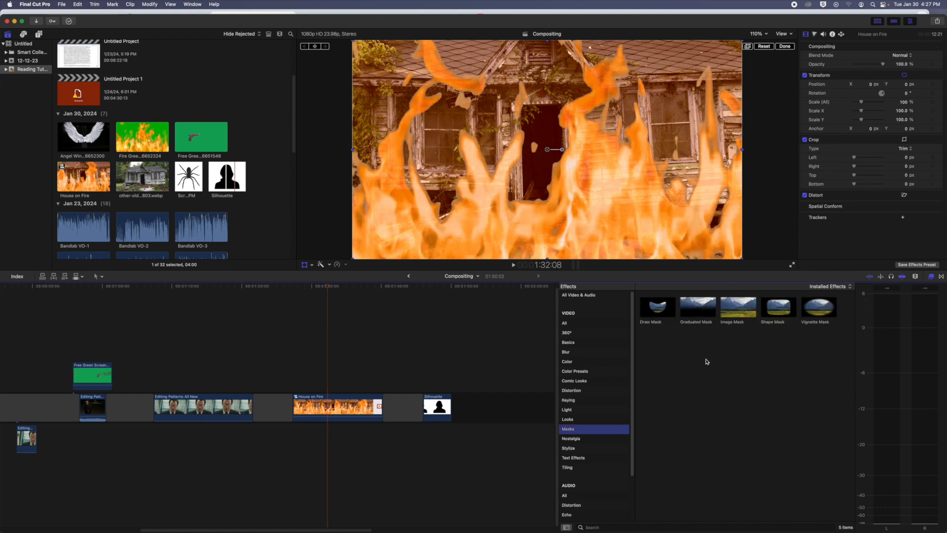
mouse_move(738, 309)
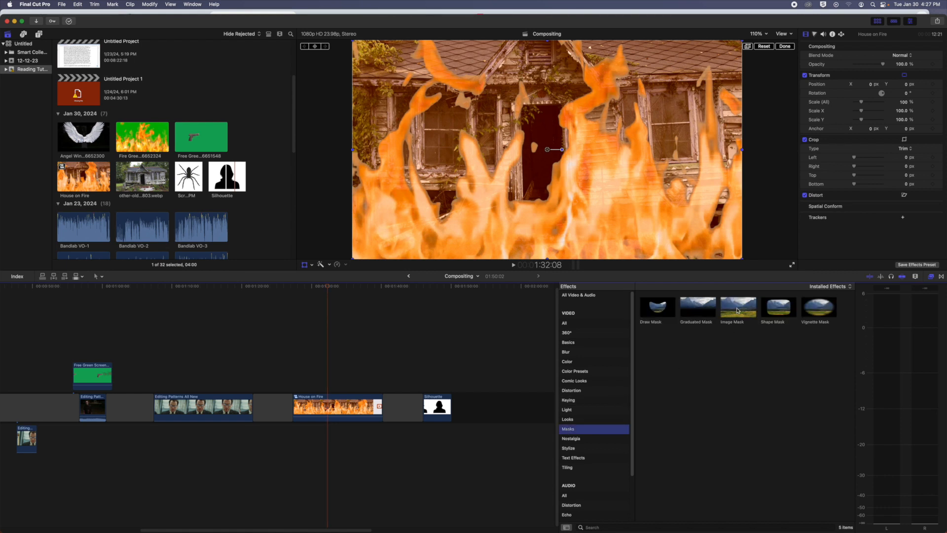
click(337, 408)
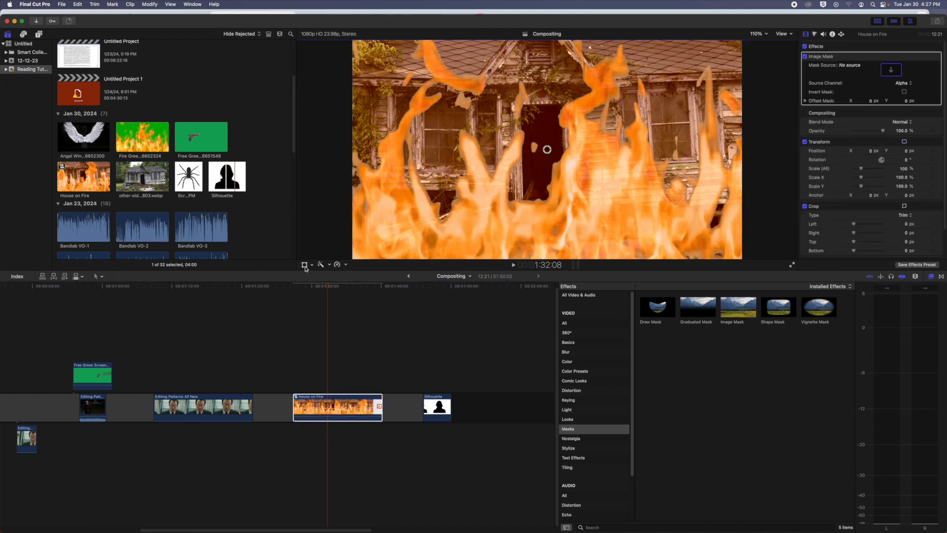
click(890, 69)
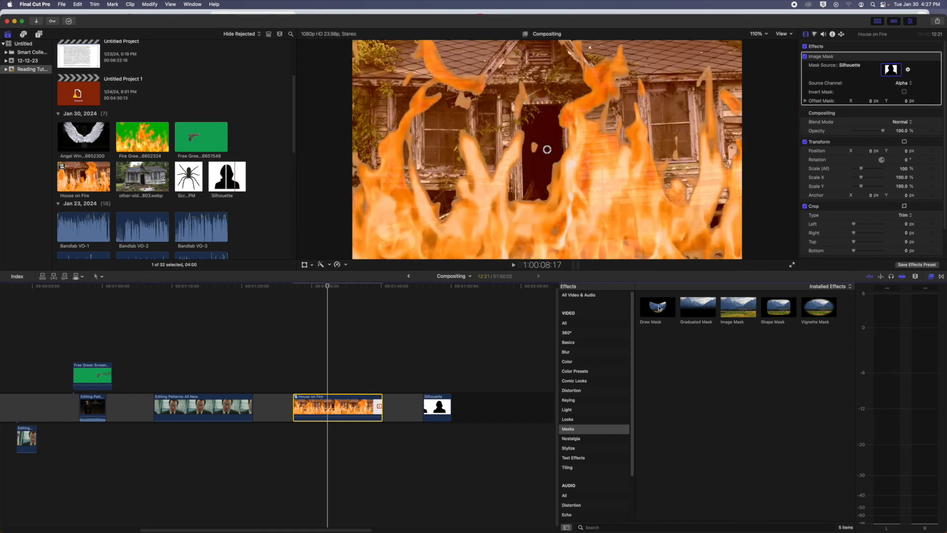
click(437, 408)
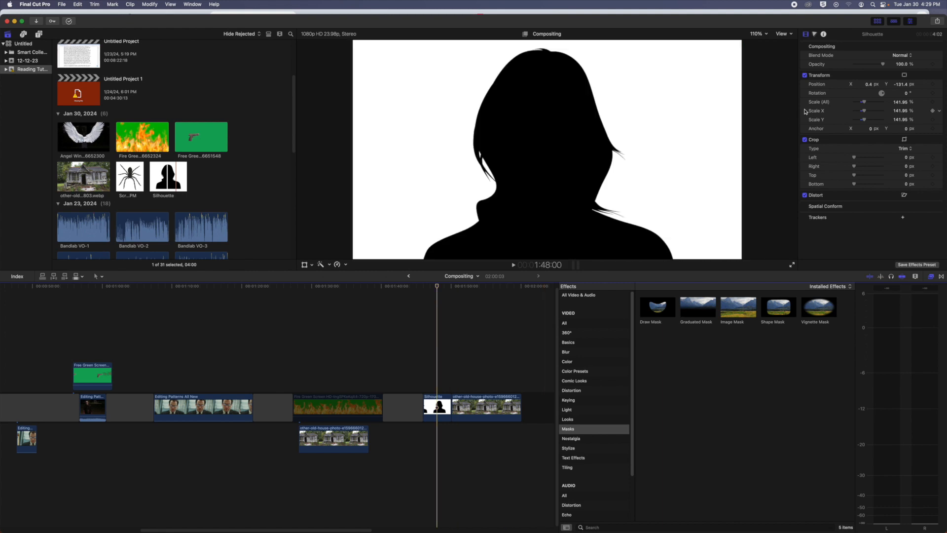
mouse_move(727, 334)
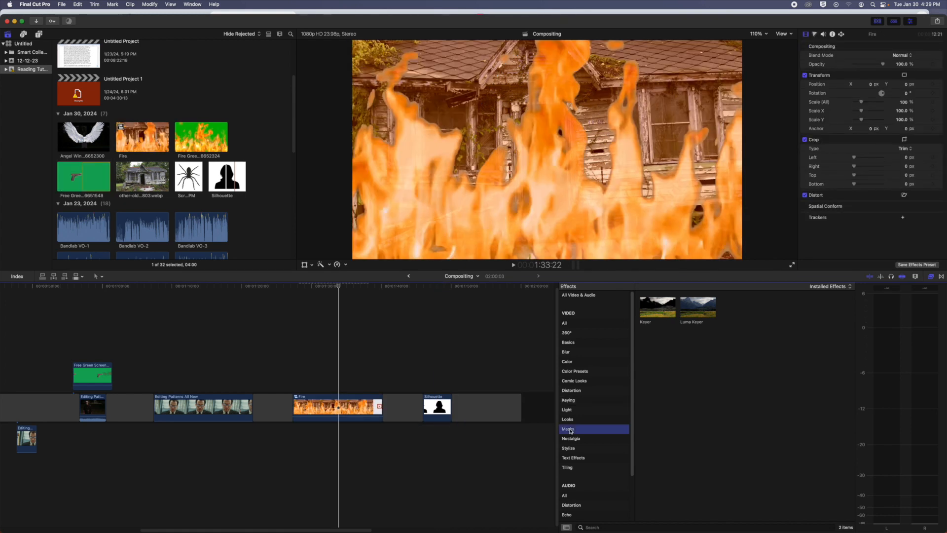
Apply an Image Mask to the Fire clip sourced from the Silhouette so flames fill the woman's shape
click(568, 428)
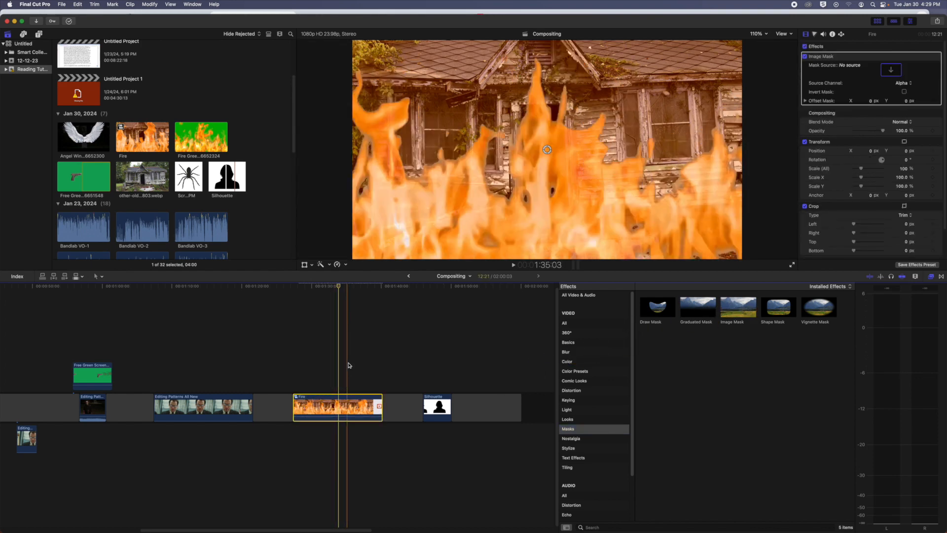
click(889, 69)
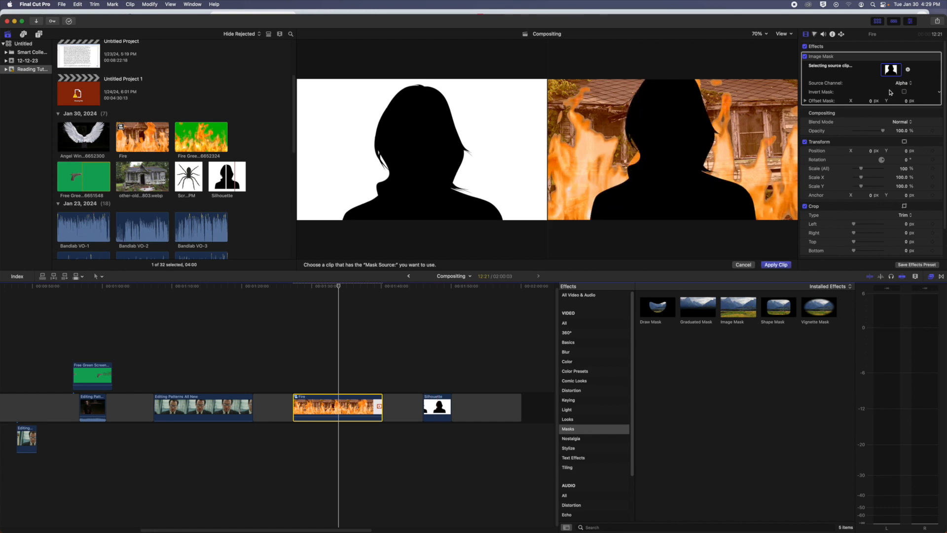
click(903, 93)
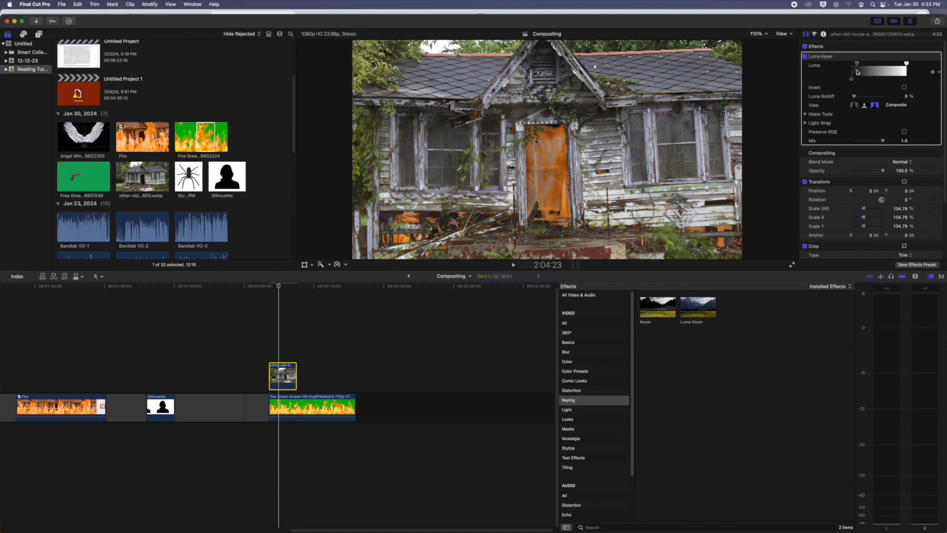
Adjust the Luma Keyer range on the old house photo to key it over the green-screen fire
drag(856, 69, 851, 74)
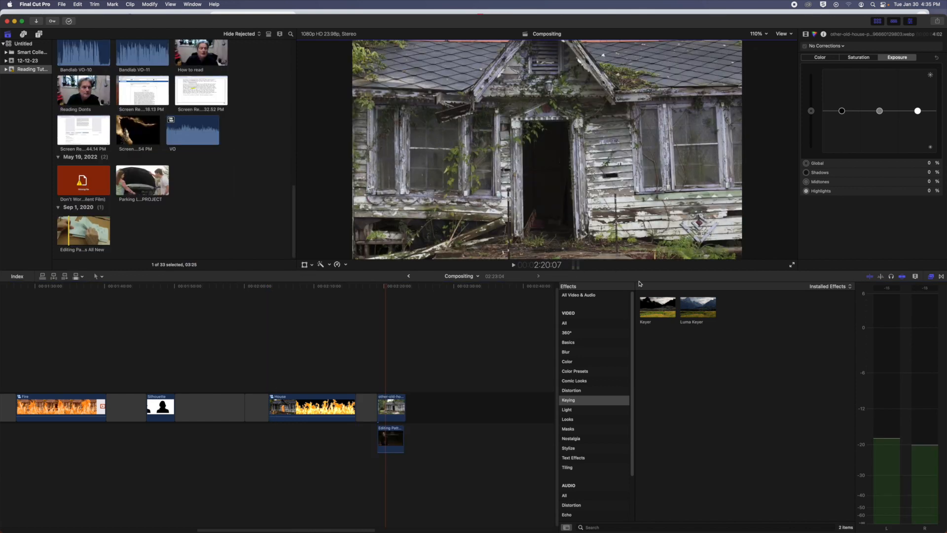
Add a Draw Mask around the house doorway, toggle feathering, and invert it so the man shows through
click(568, 428)
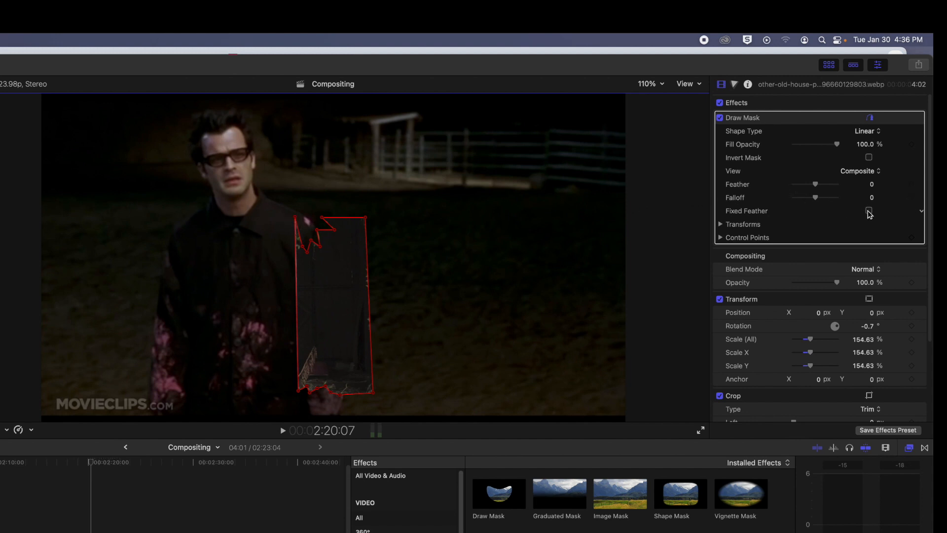
click(868, 210)
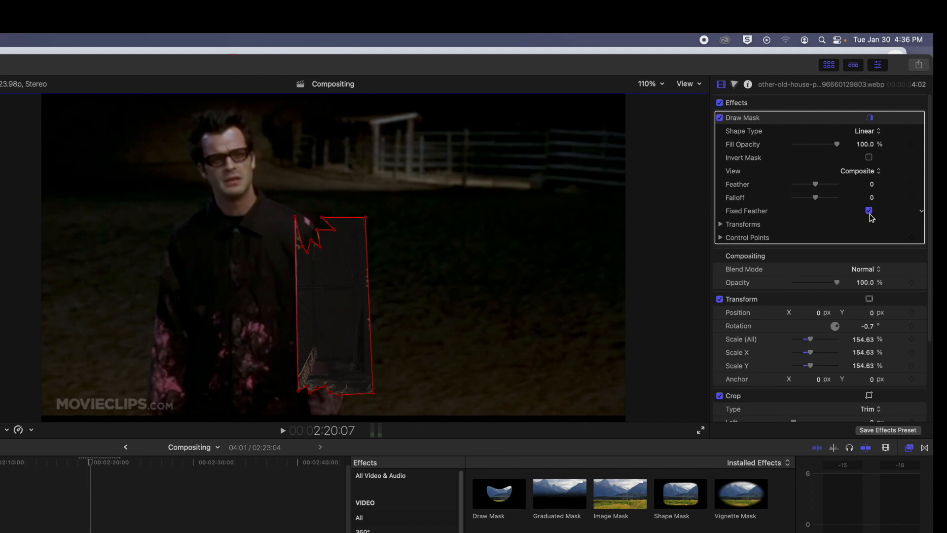
click(868, 157)
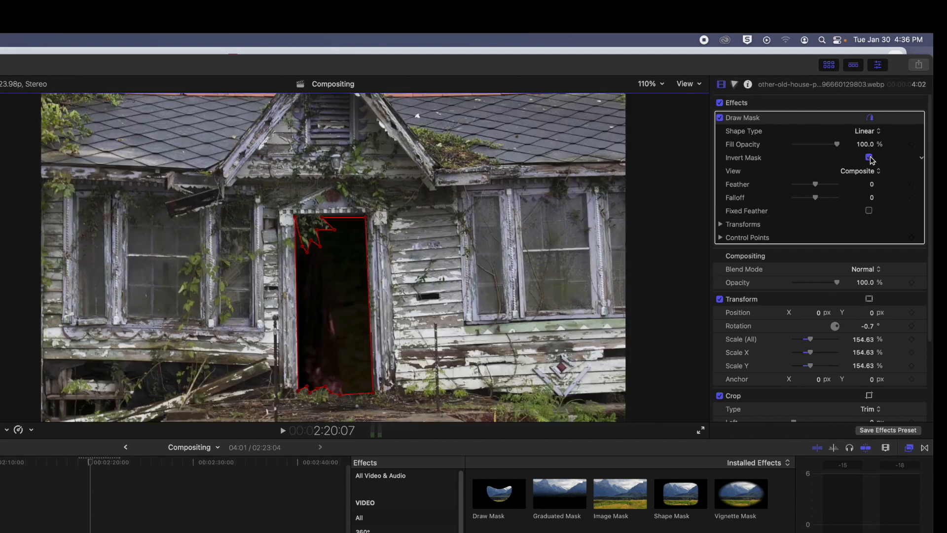
click(868, 157)
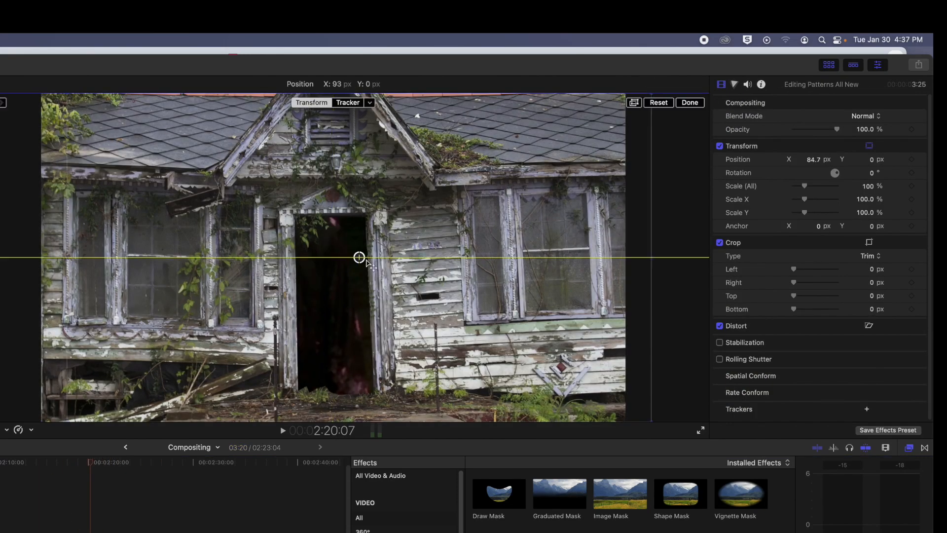
Scale the man's clip to about 51% and position him inside the house doorway
drag(359, 257, 434, 362)
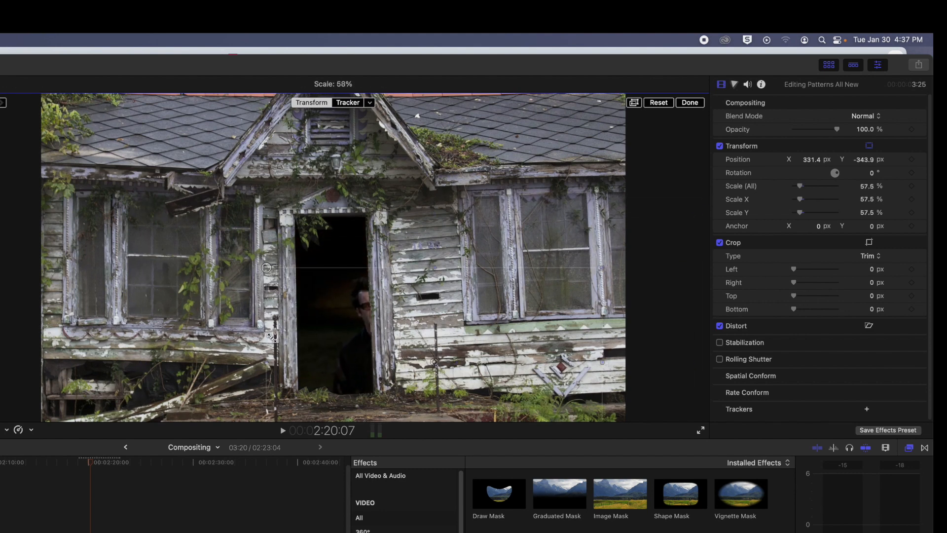
drag(272, 337, 375, 285)
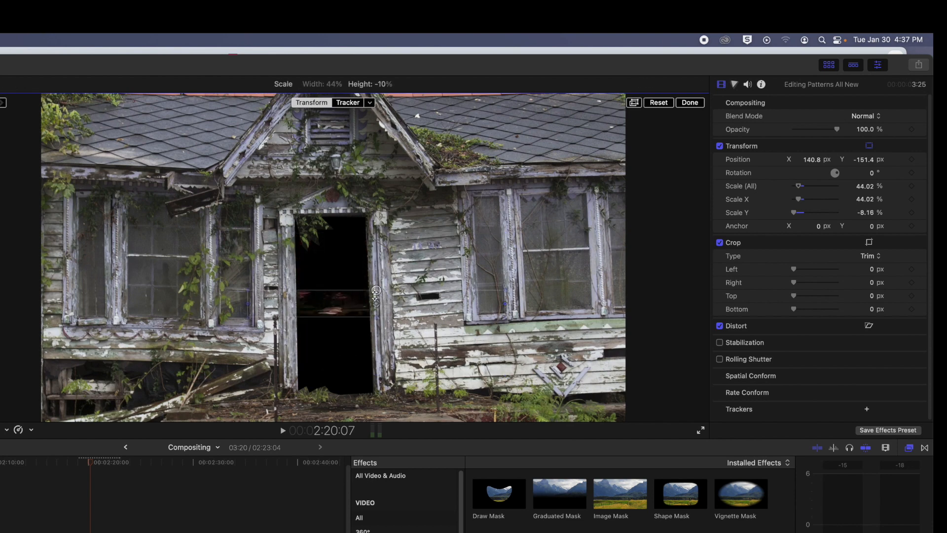
drag(375, 296, 375, 302)
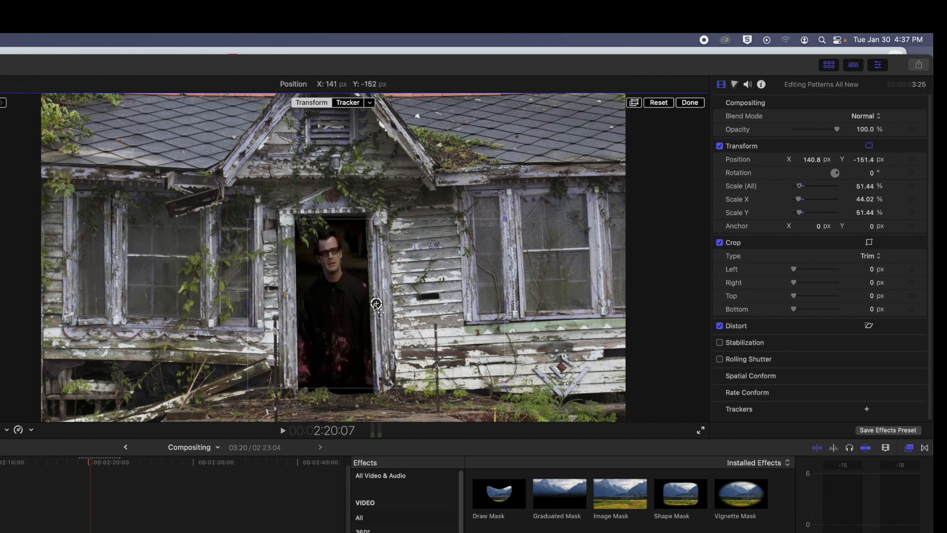
drag(375, 302, 375, 314)
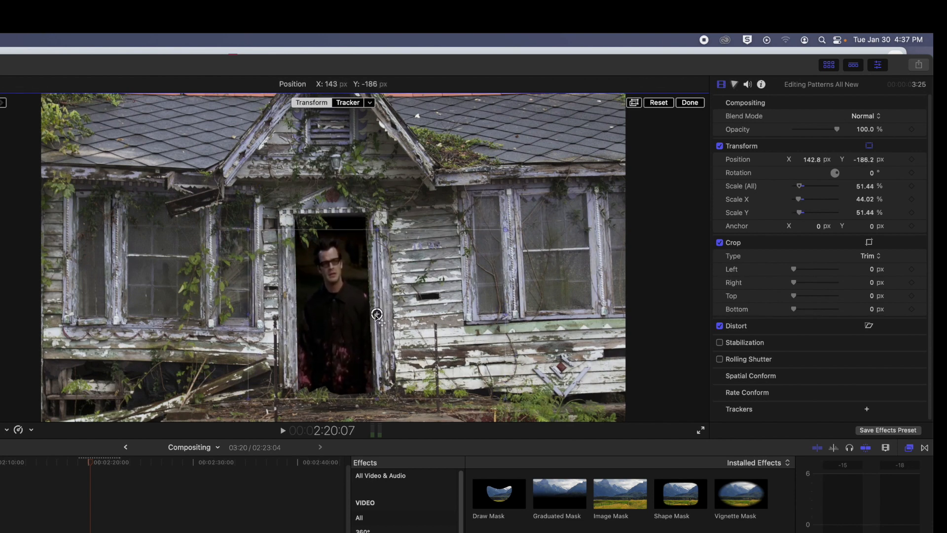
drag(375, 314, 380, 307)
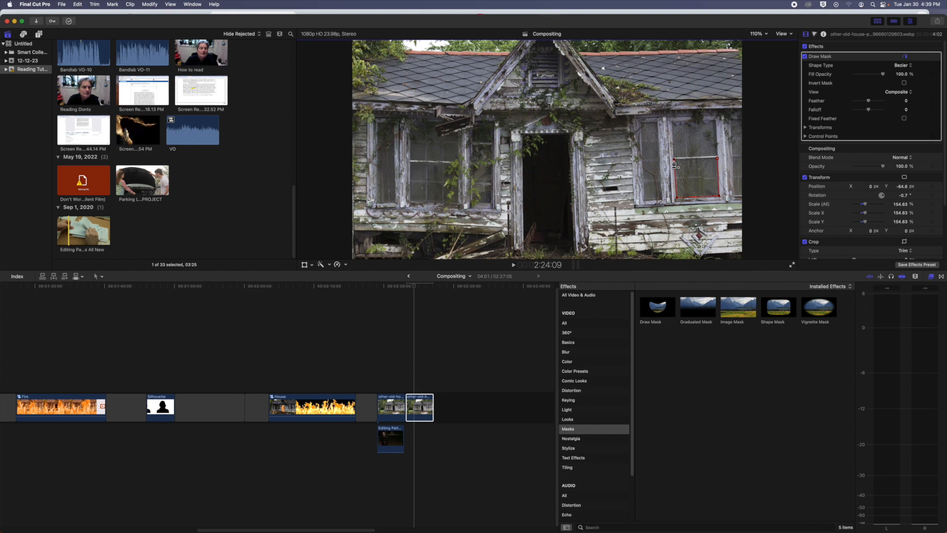
Finish and invert the right-window mask, soften its feather and lower fill opacity so the person looks out
click(900, 65)
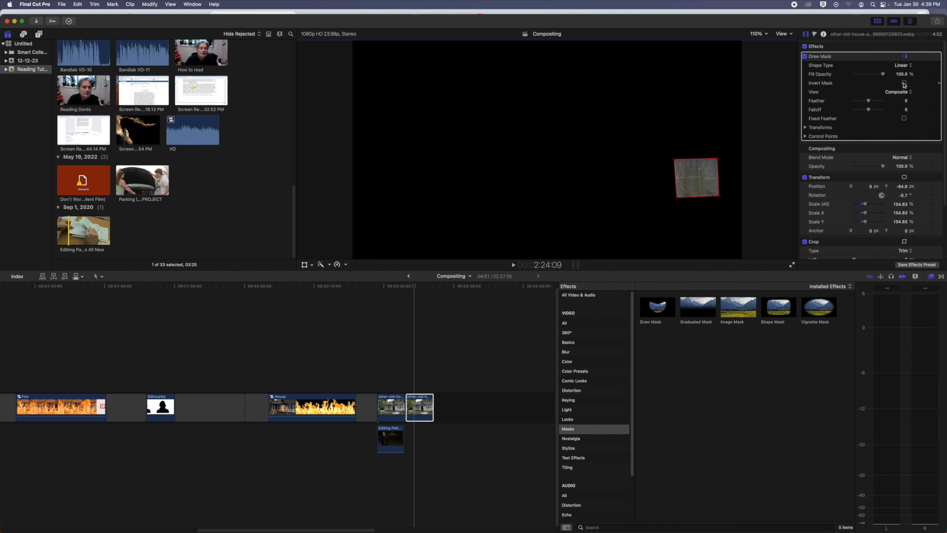
click(903, 83)
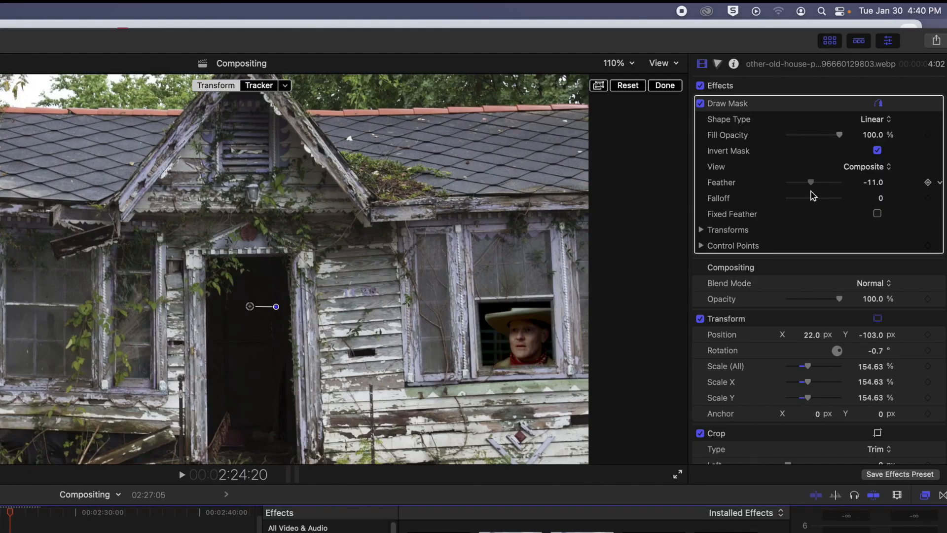
drag(810, 182, 814, 182)
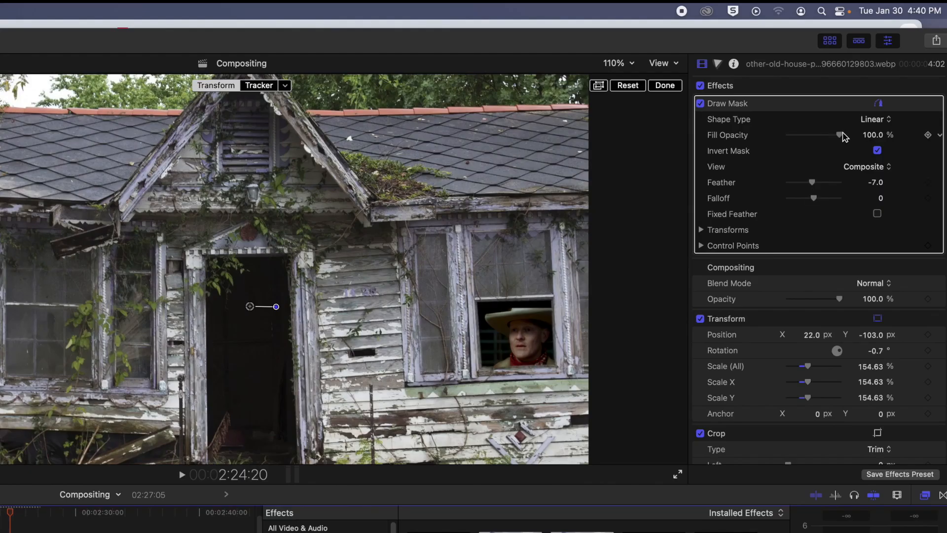
drag(838, 135, 811, 135)
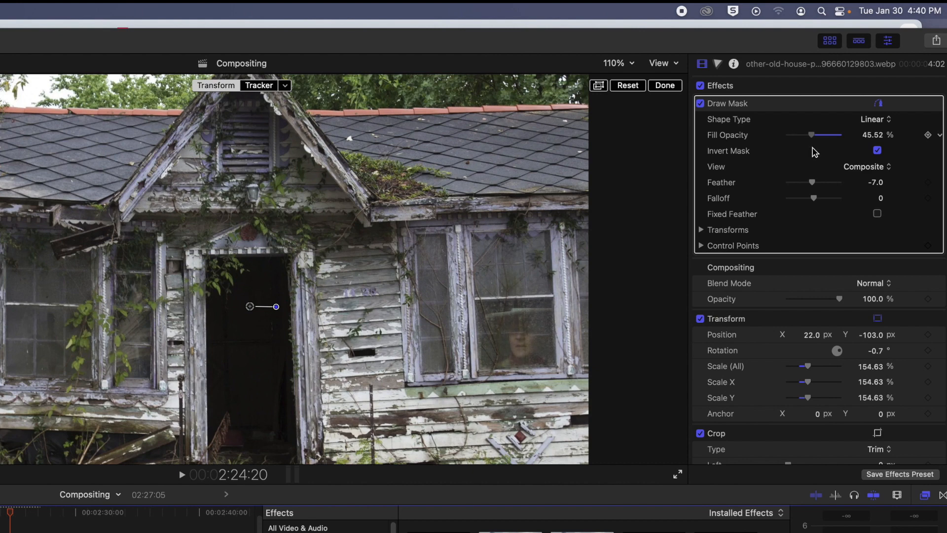
drag(812, 135, 819, 135)
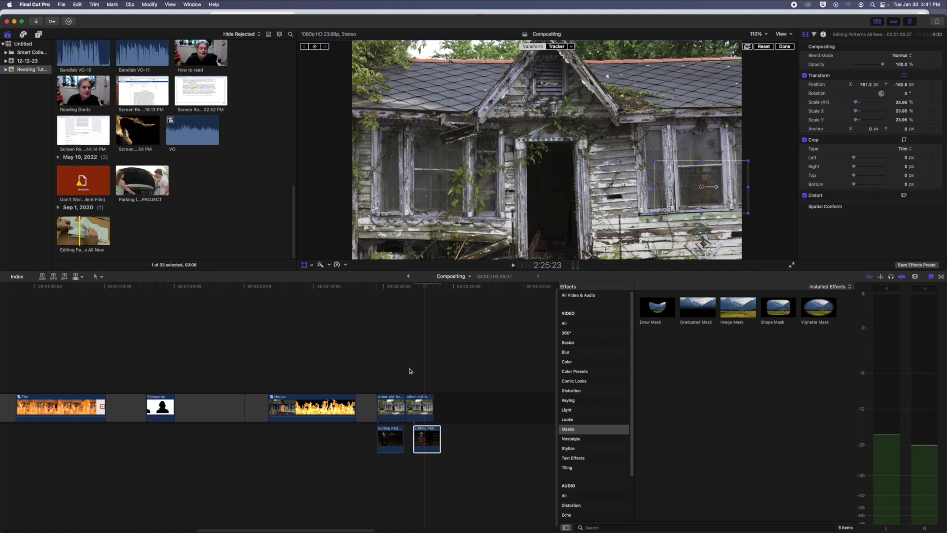
click(426, 440)
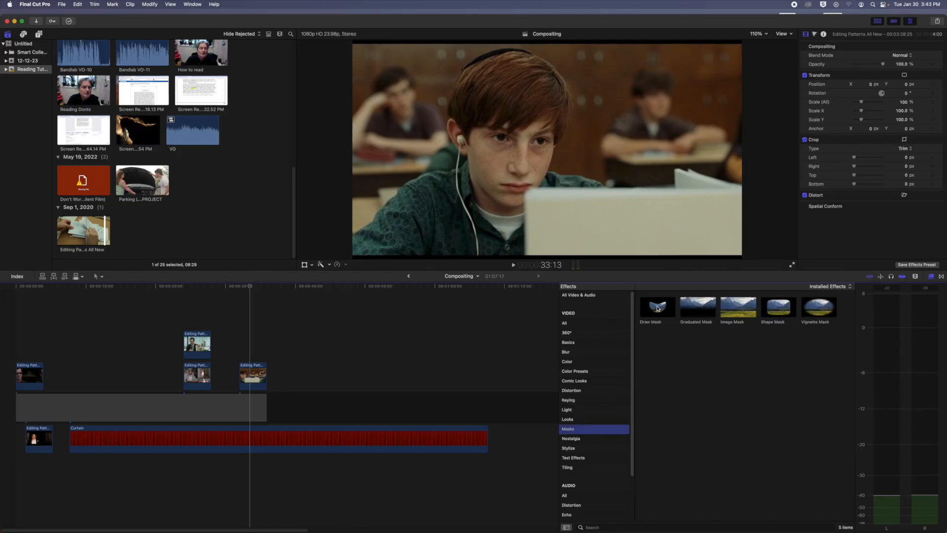
Apply a Draw Mask effect to the boy-at-the-computer clip in the curtain project
click(252, 376)
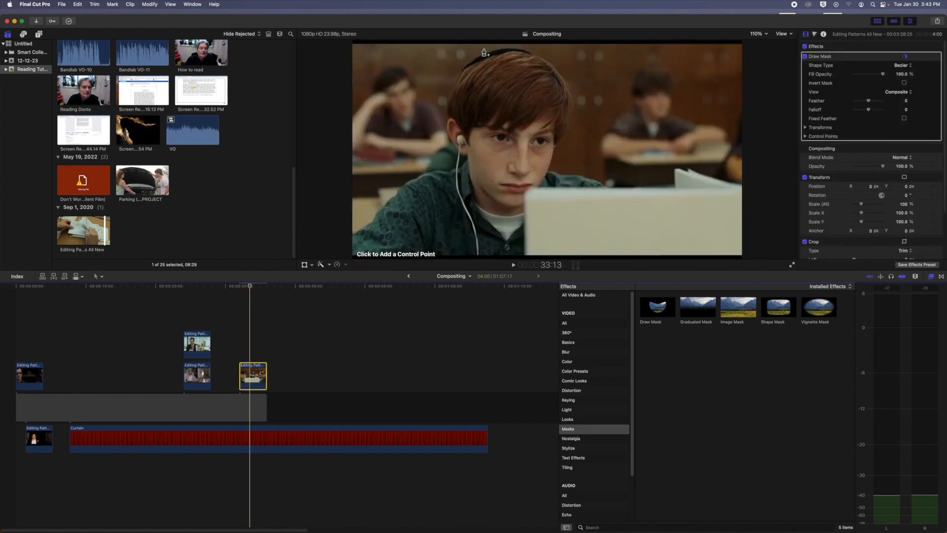
mouse_move(473, 56)
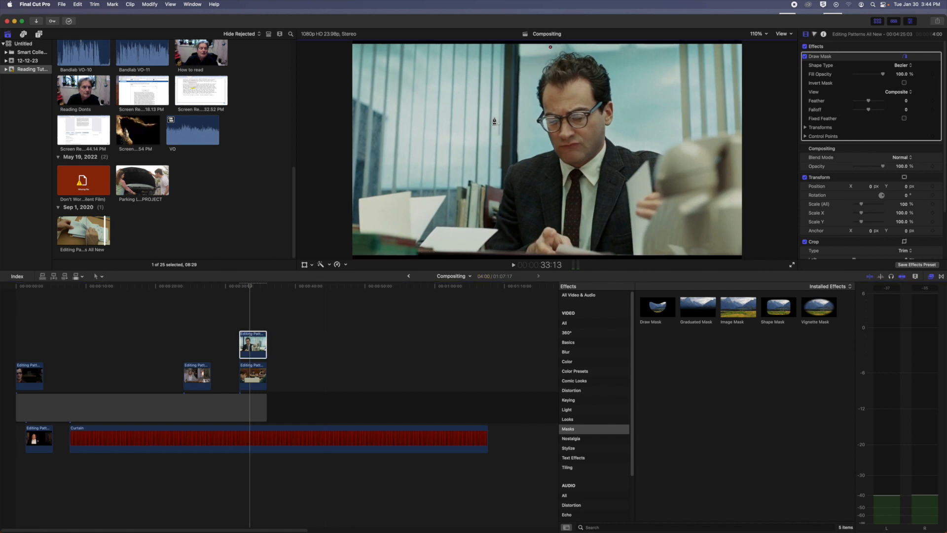
Add drawn masks to the glasses man and robed man clips, placing angular and curved control points
drag(550, 47, 471, 133)
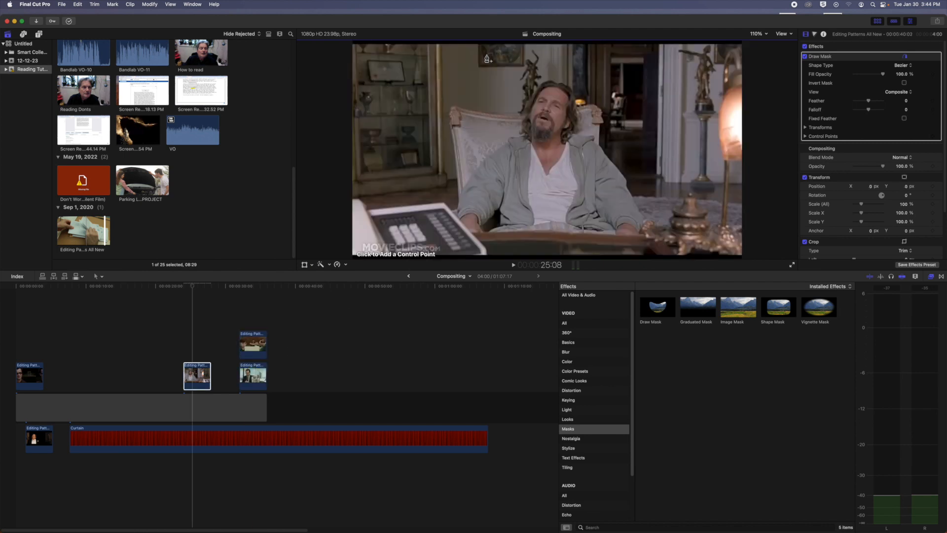
click(454, 129)
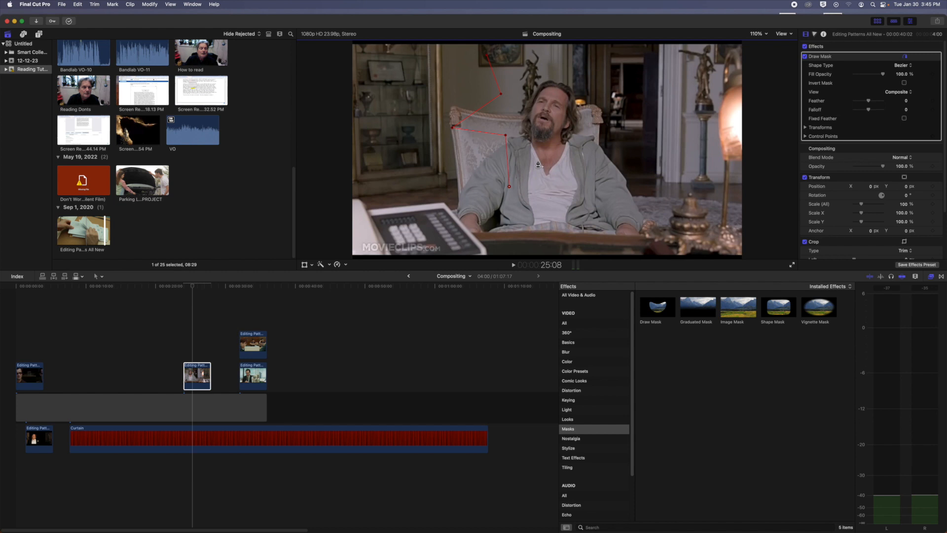
drag(508, 186, 561, 186)
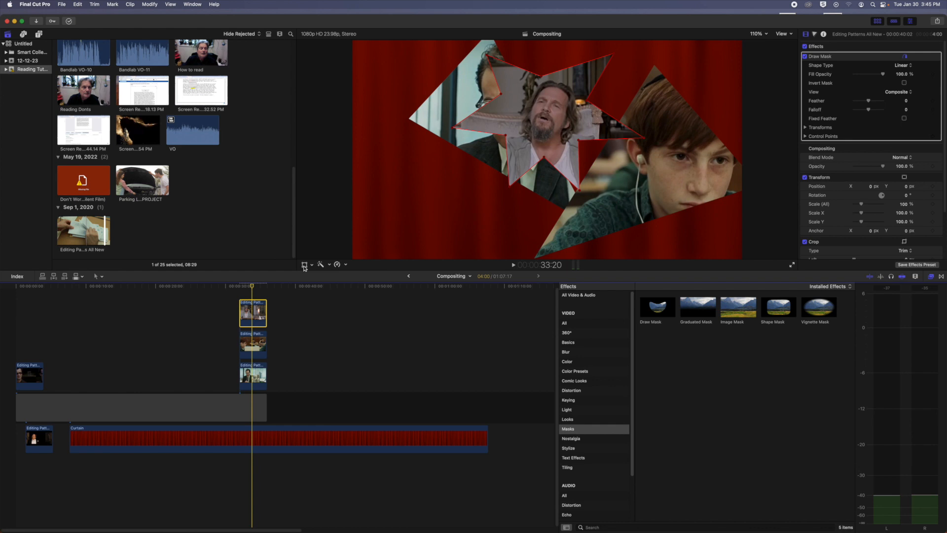
Offset the masked clips into triangle and star cutouts and play the curtain composite to review
click(303, 265)
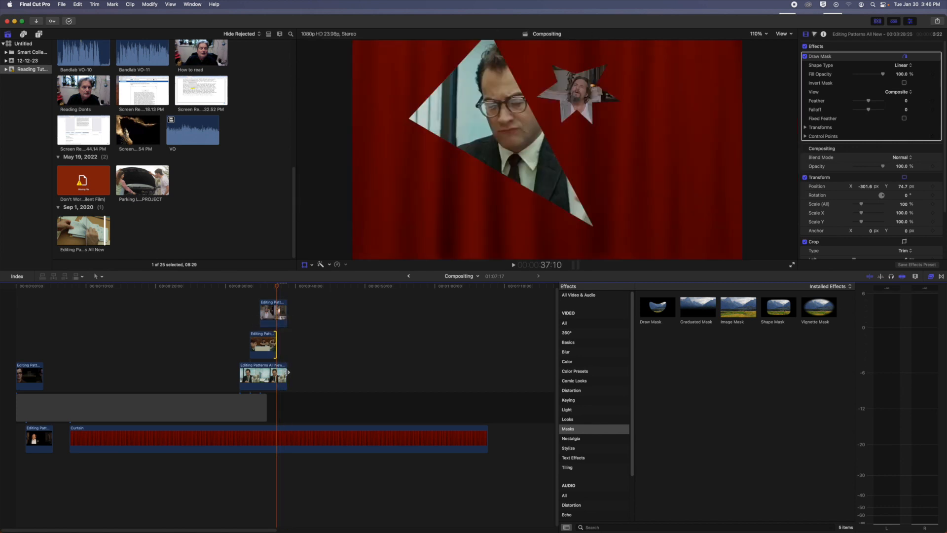
click(513, 265)
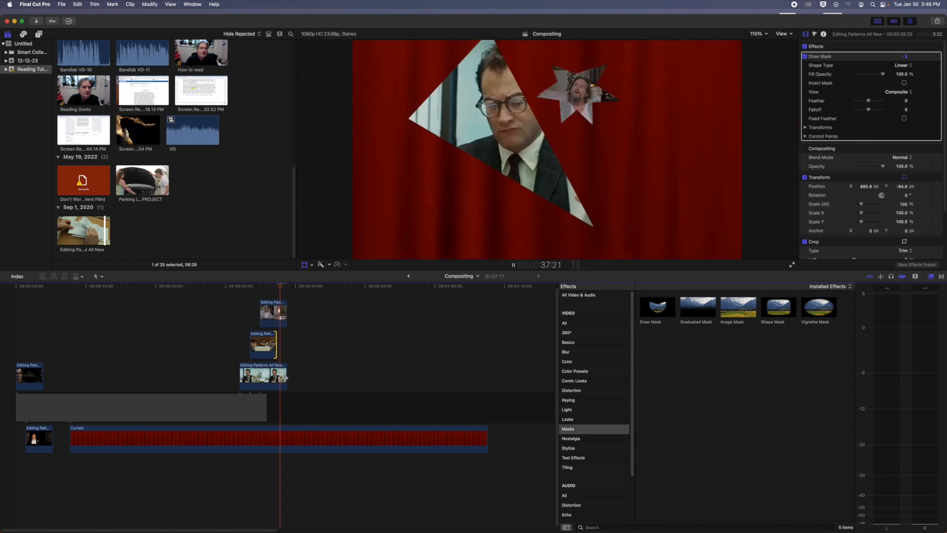